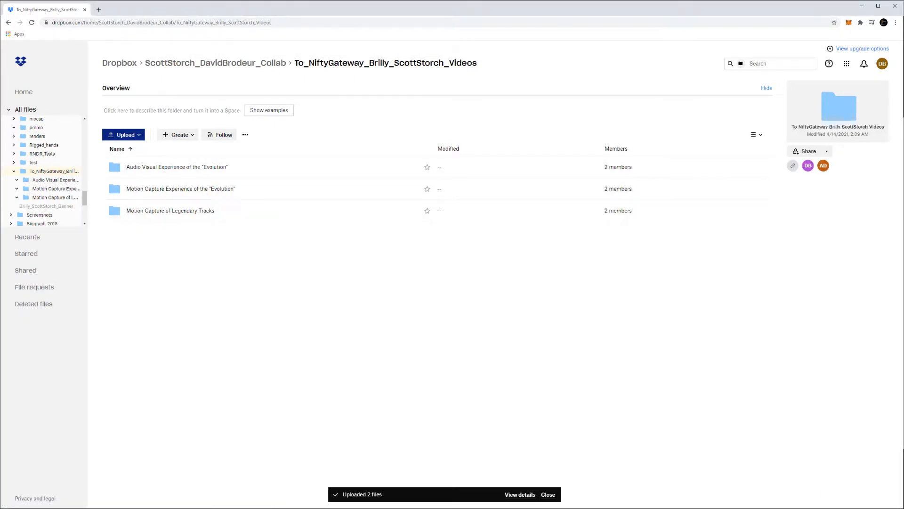
{"action": "mouse_move", "coordinate": [339, 324]}
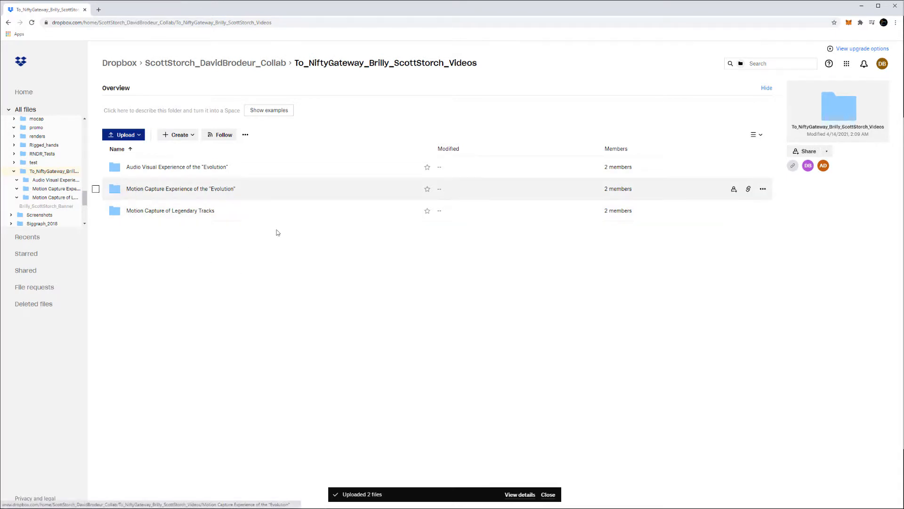
{"action": "mouse_move", "coordinate": [142, 142]}
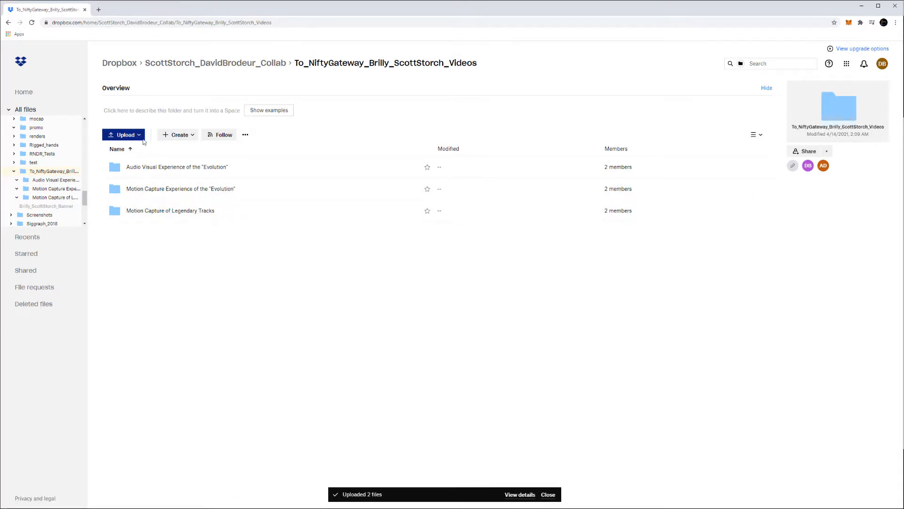
{"action": "mouse_move", "coordinate": [396, 301]}
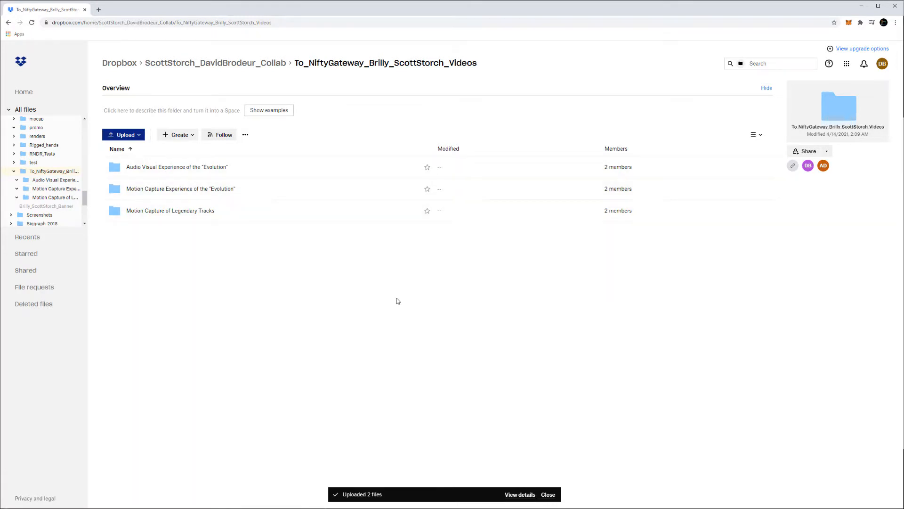
{"action": "mouse_move", "coordinate": [383, 300]}
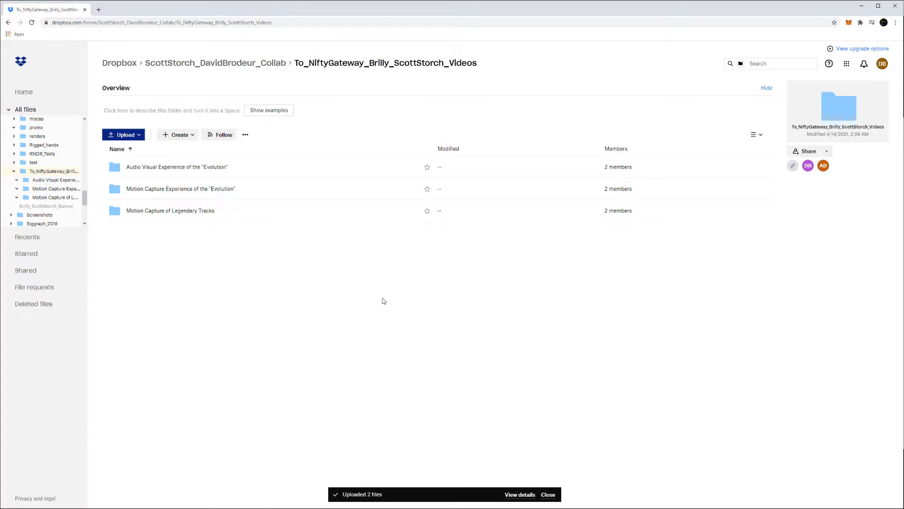
{"action": "mouse_move", "coordinate": [388, 295]}
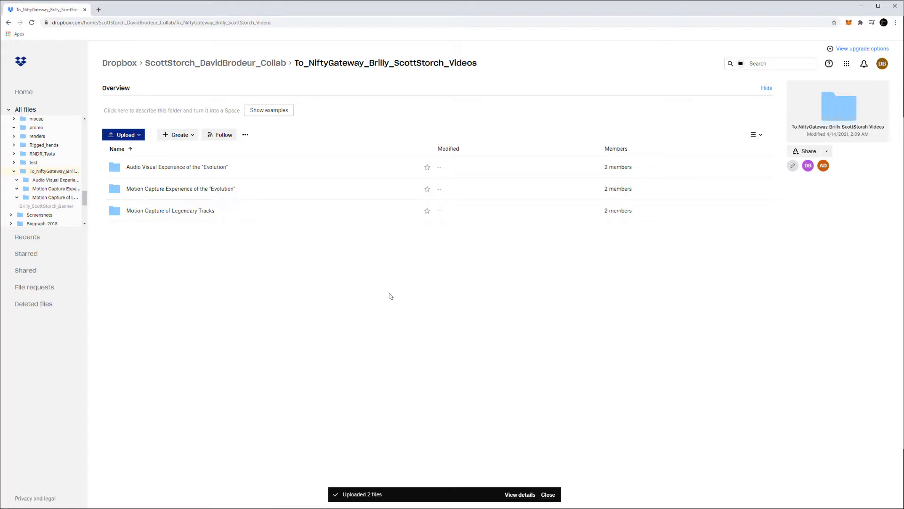
{"action": "mouse_move", "coordinate": [384, 299]}
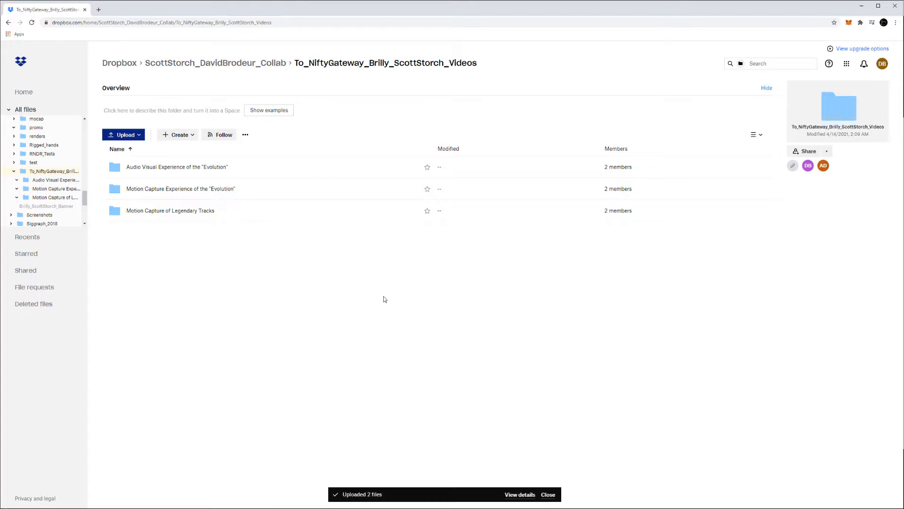
Step: Select and open the Motion Capture Experience of the 'Evolution' folder
{"action": "left_click", "coordinate": [181, 188]}
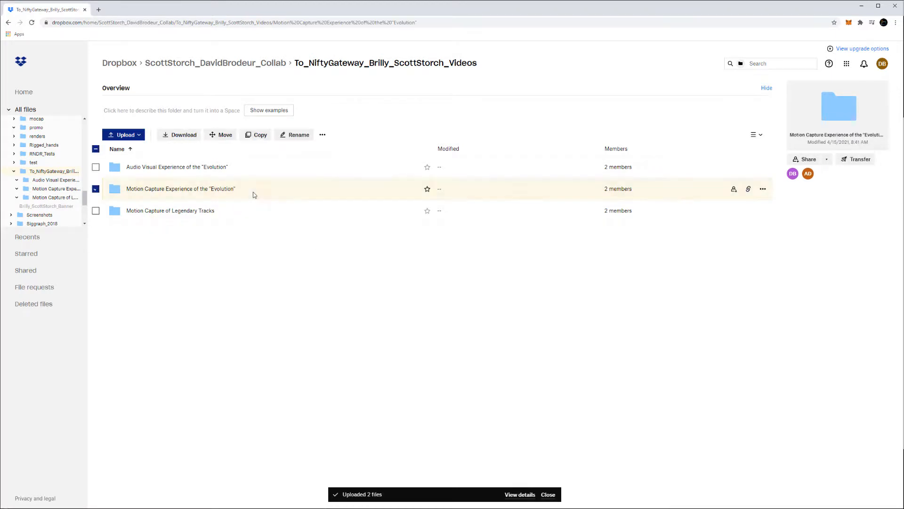
{"action": "double_click", "coordinate": [181, 189]}
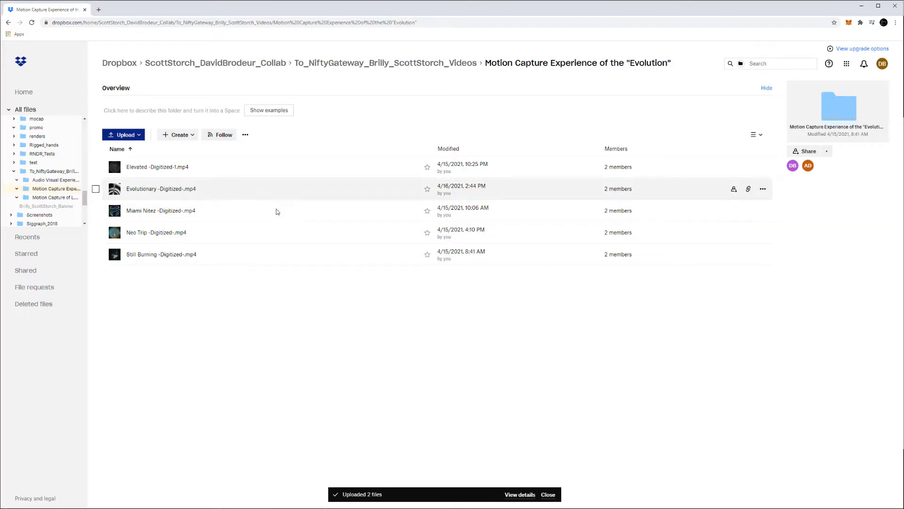
{"action": "mouse_move", "coordinate": [221, 236]}
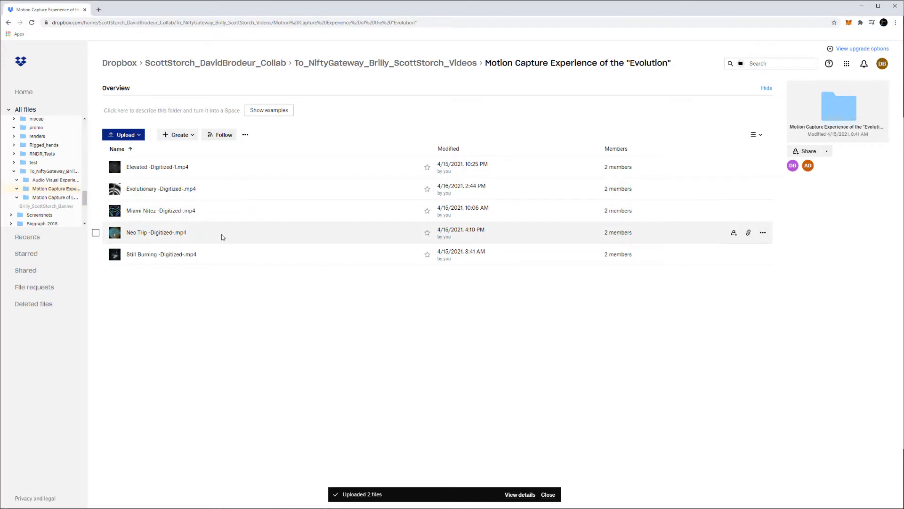
Step: Preview Neo Trip -Digitized-.mp4 in full screen, then exit full screen
{"action": "left_click", "coordinate": [156, 231]}
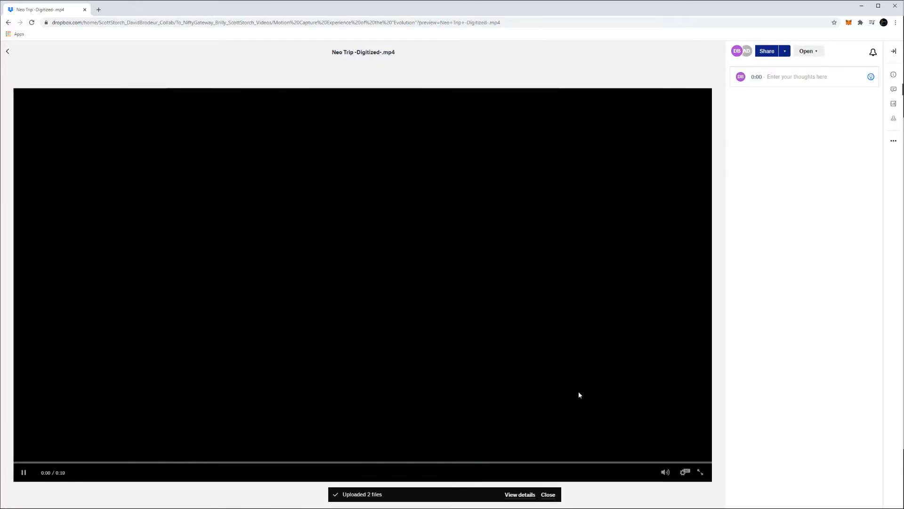
{"action": "left_click", "coordinate": [700, 472]}
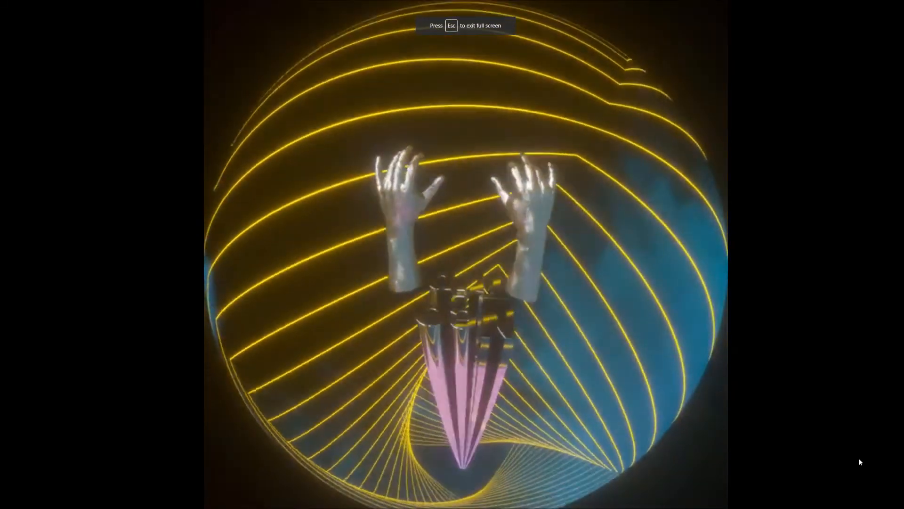
{"action": "key", "text": "Escape"}
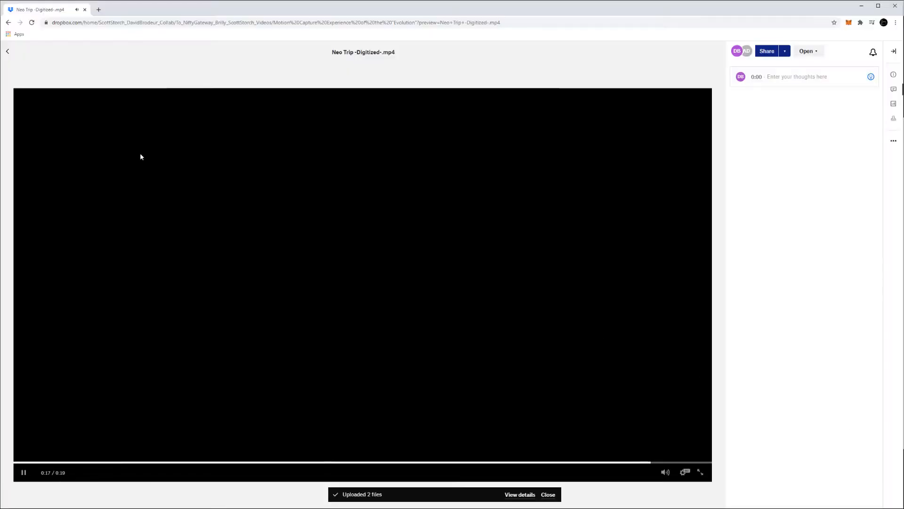
Step: Close the Neo Trip preview to return to the Motion Capture Experience folder
{"action": "left_click", "coordinate": [7, 52]}
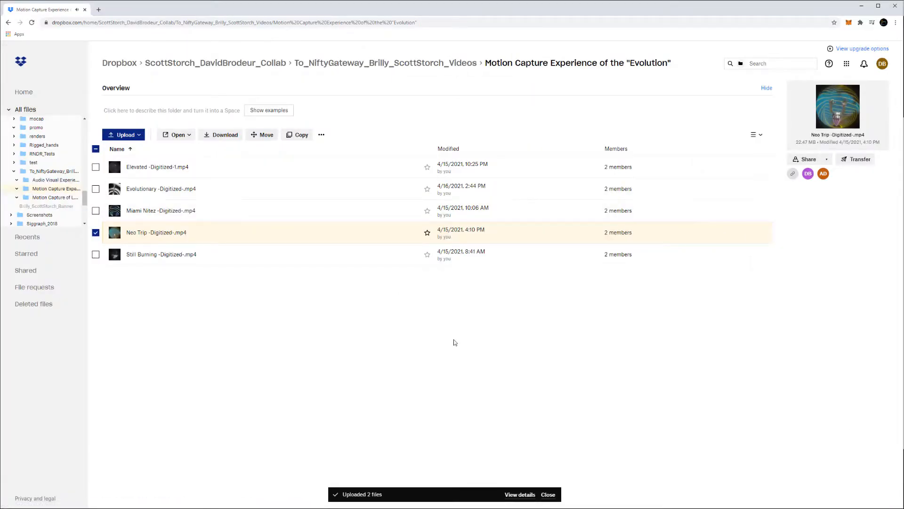
{"action": "mouse_move", "coordinate": [447, 359]}
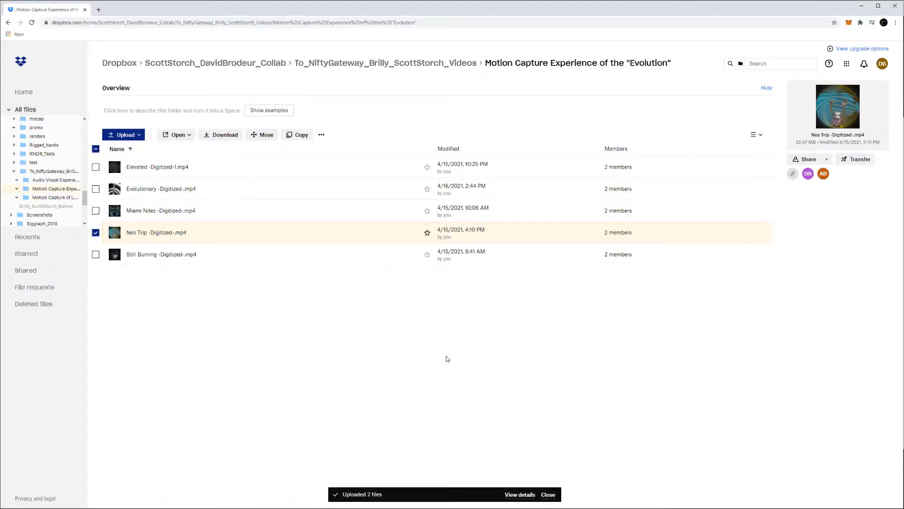
{"action": "mouse_move", "coordinate": [219, 209]}
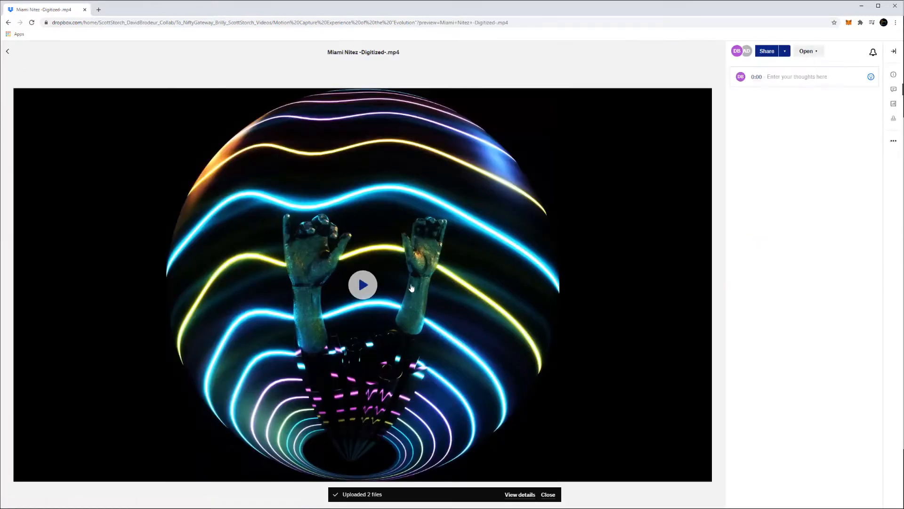
Step: Start playback of the Miami Nitez -Digitized-.mp4 preview
{"action": "left_click", "coordinate": [362, 284]}
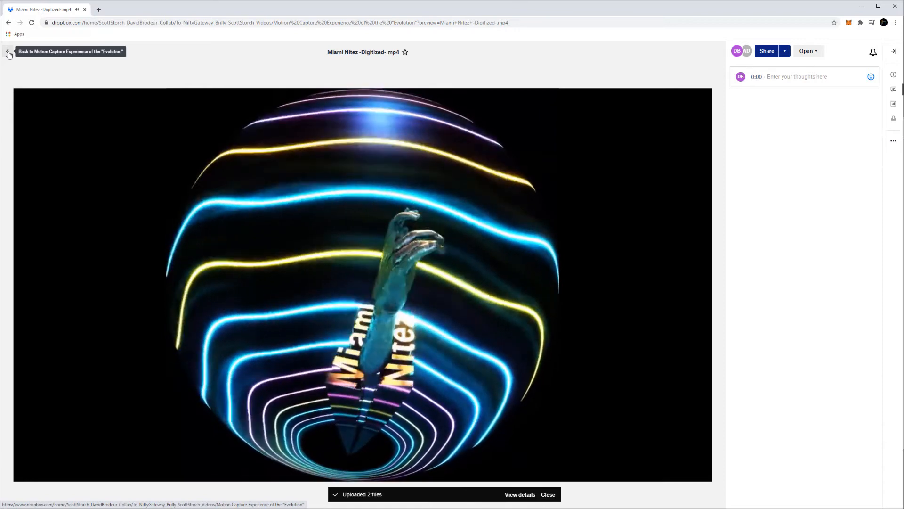
Step: Leave the preview and go up to To_NiftyGateway_Brilly_ScottStorch_Videos via the breadcrumb
{"action": "left_click", "coordinate": [10, 52]}
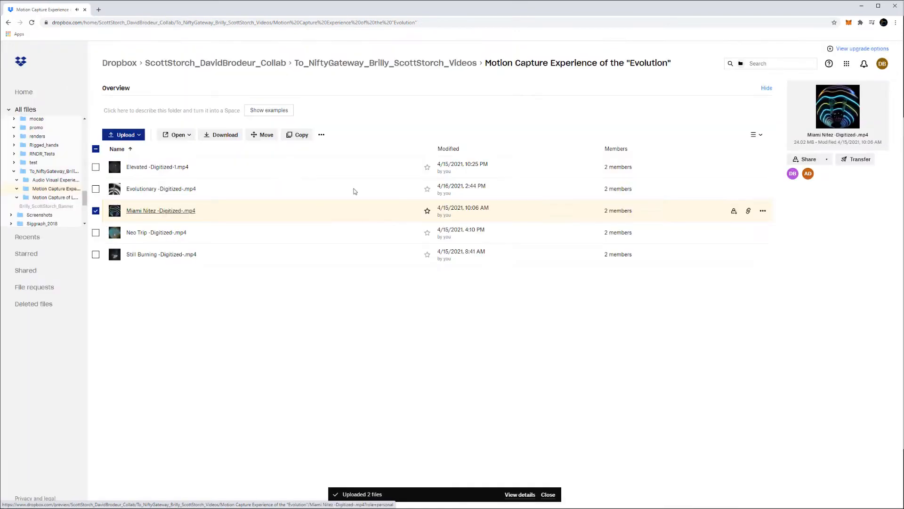
{"action": "mouse_move", "coordinate": [164, 188]}
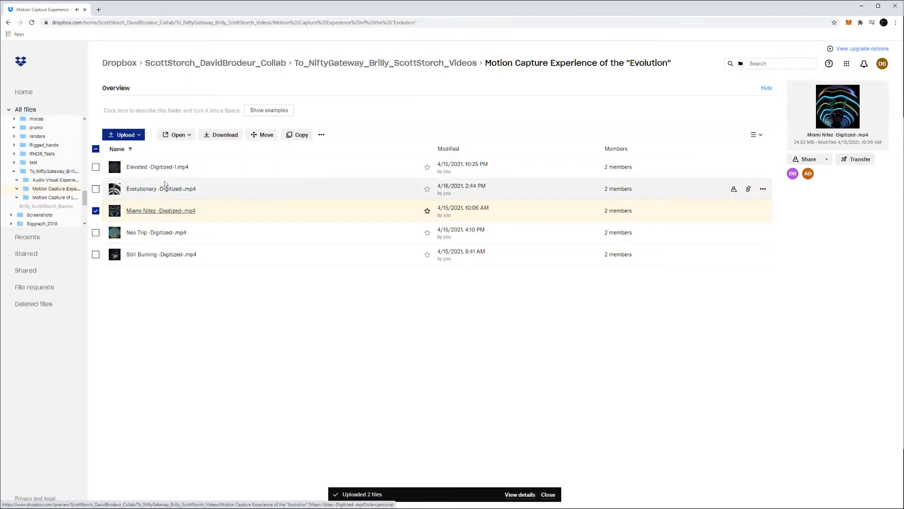
{"action": "left_click", "coordinate": [385, 62]}
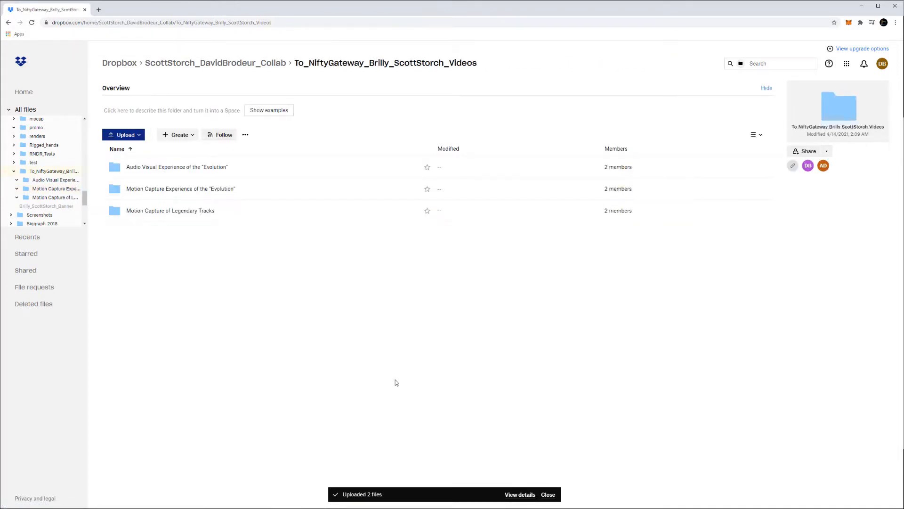
{"action": "mouse_move", "coordinate": [241, 220]}
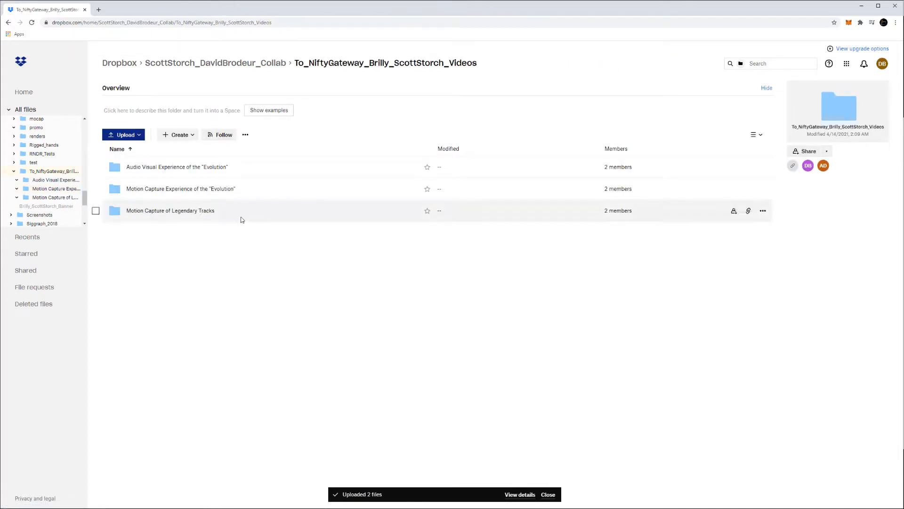
Step: Open the Motion Capture of Legendary Tracks folder to list its three videos
{"action": "double_click", "coordinate": [170, 210]}
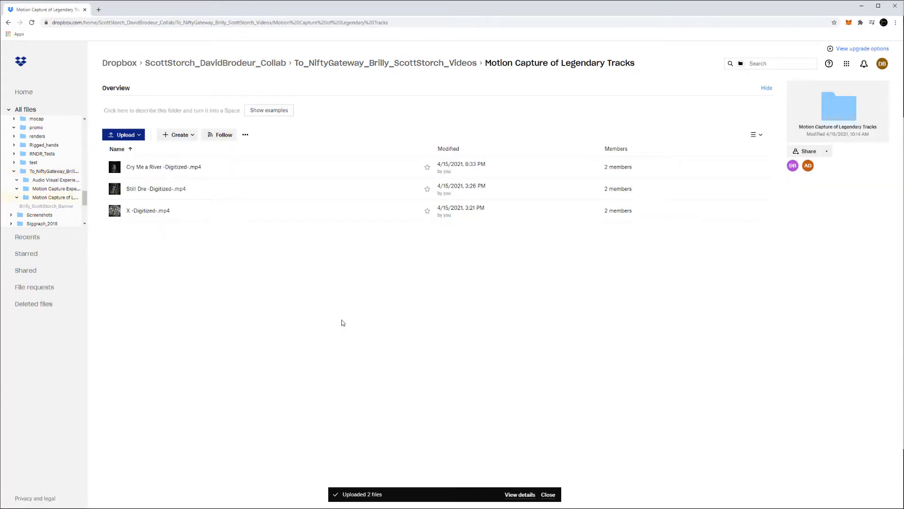
{"action": "mouse_move", "coordinate": [231, 188]}
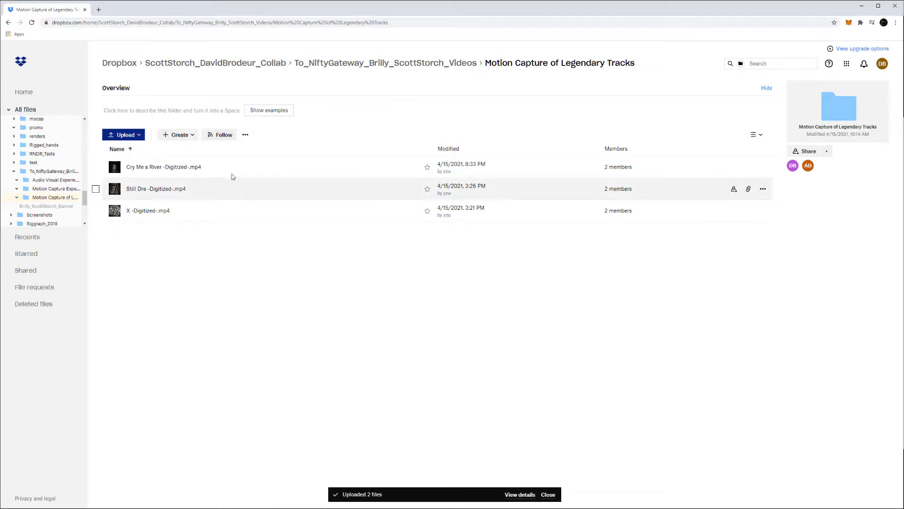
{"action": "mouse_move", "coordinate": [231, 167]}
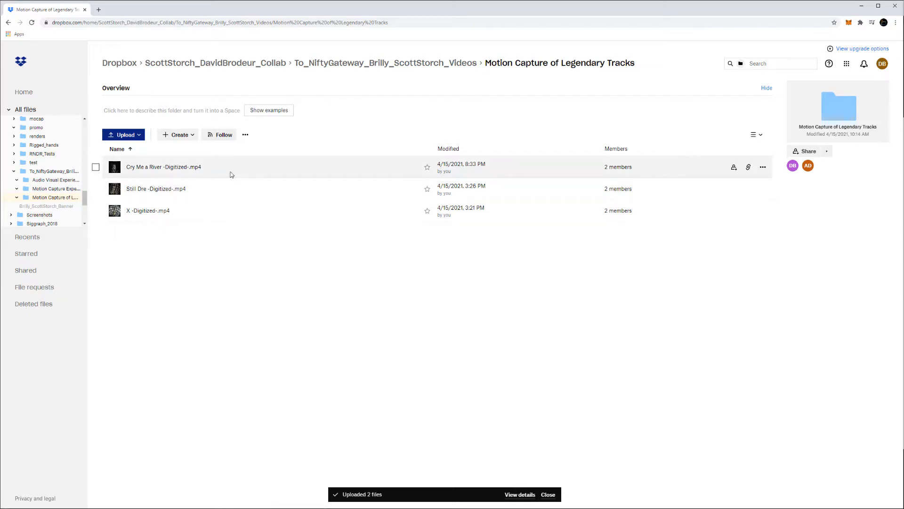
{"action": "mouse_move", "coordinate": [222, 188]}
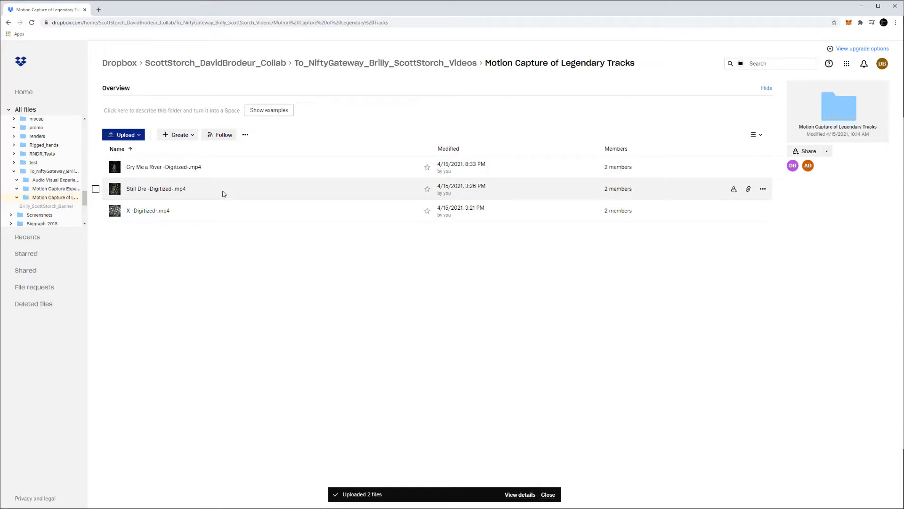
{"action": "mouse_move", "coordinate": [202, 210]}
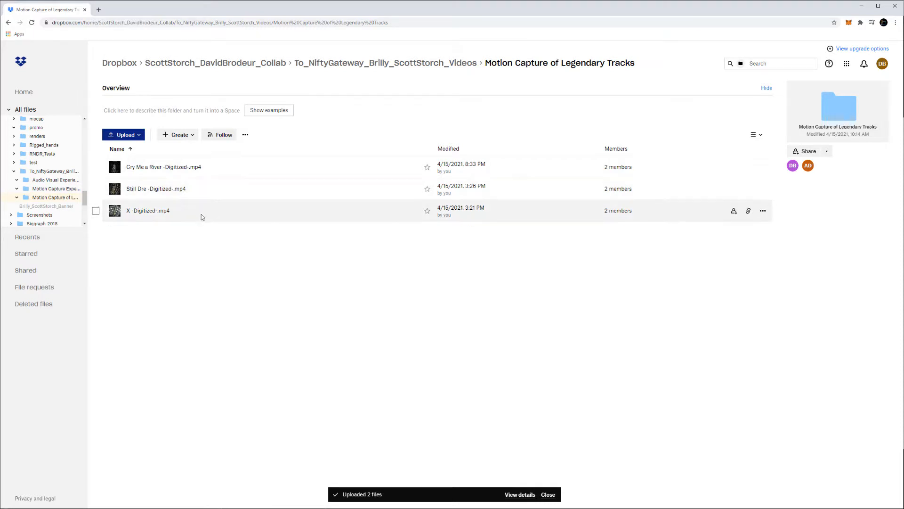
{"action": "mouse_move", "coordinate": [215, 243]}
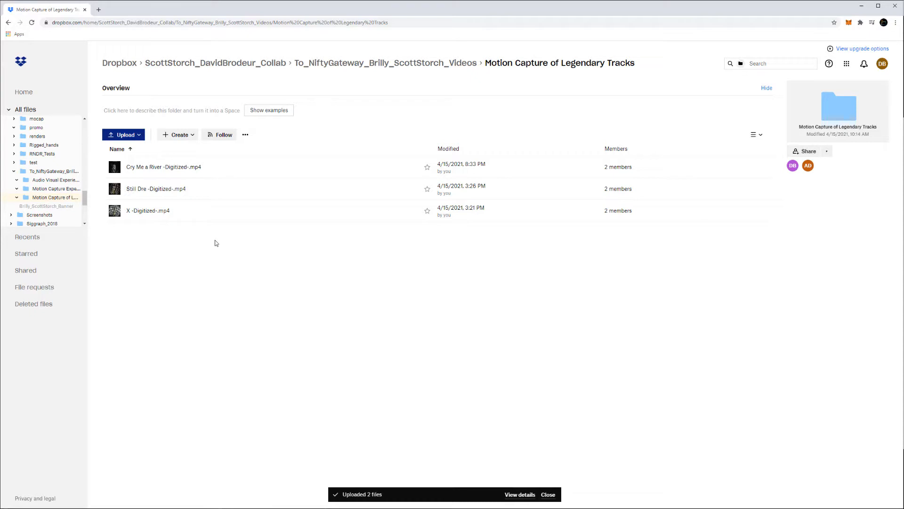
{"action": "left_click", "coordinate": [156, 188]}
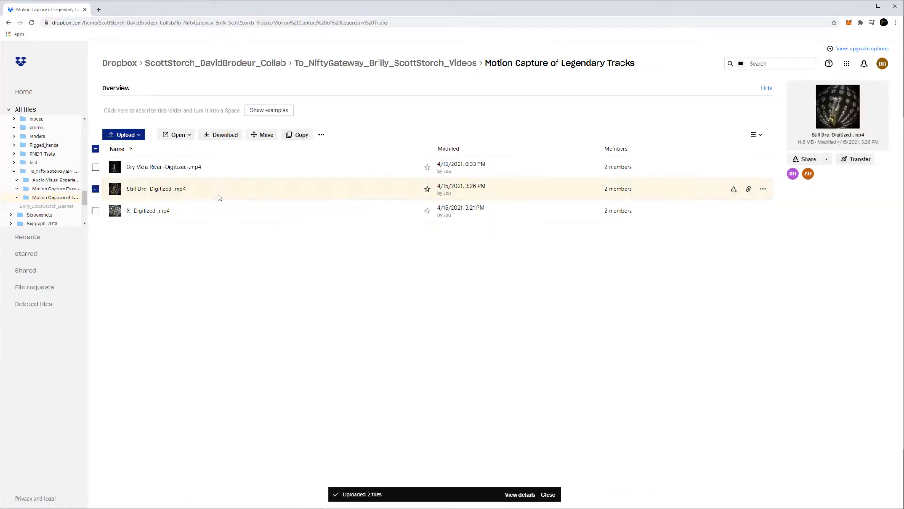
{"action": "double_click", "coordinate": [156, 188]}
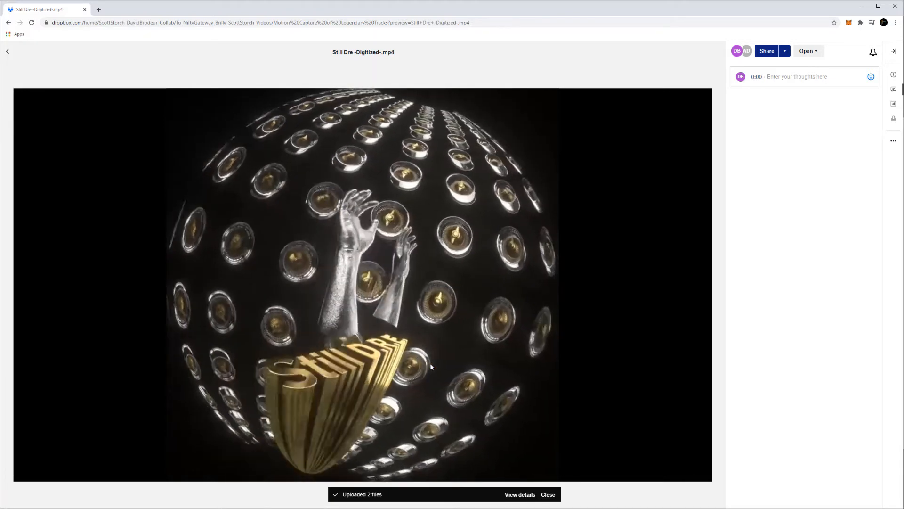
{"action": "left_click", "coordinate": [363, 283]}
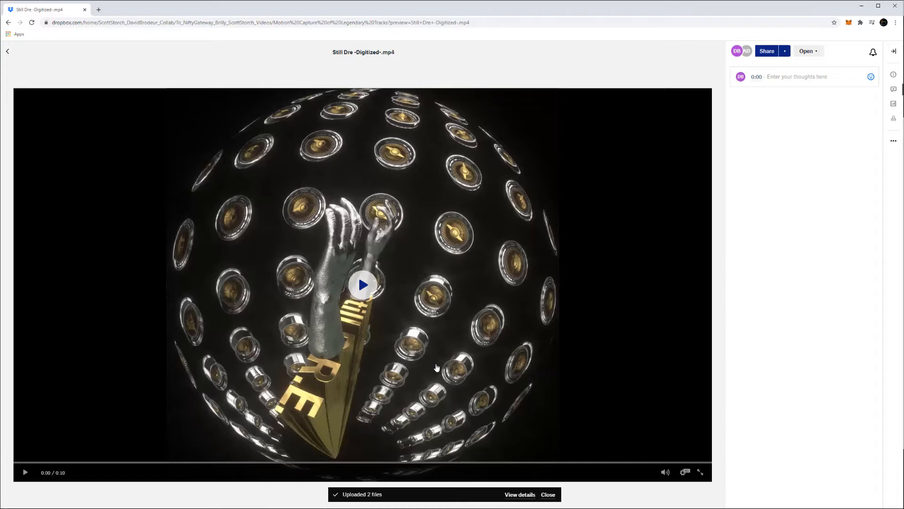
{"action": "mouse_move", "coordinate": [19, 50]}
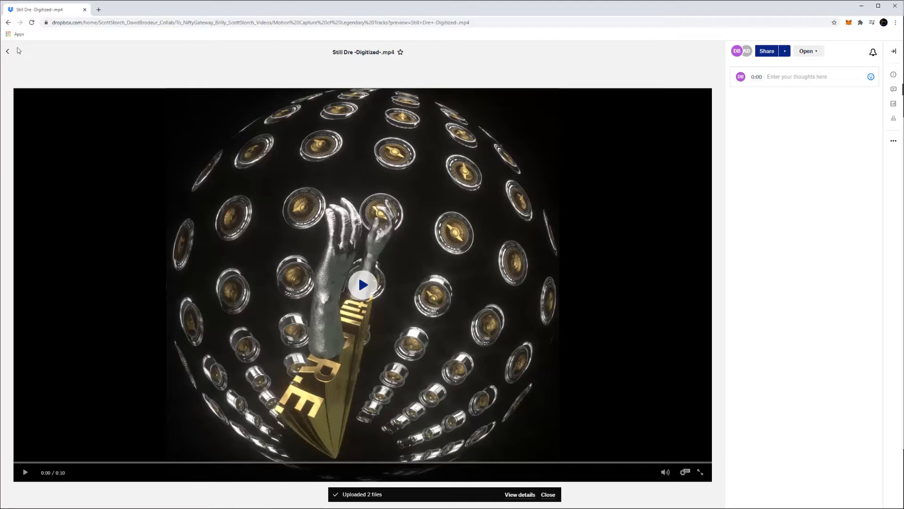
{"action": "mouse_move", "coordinate": [277, 225]}
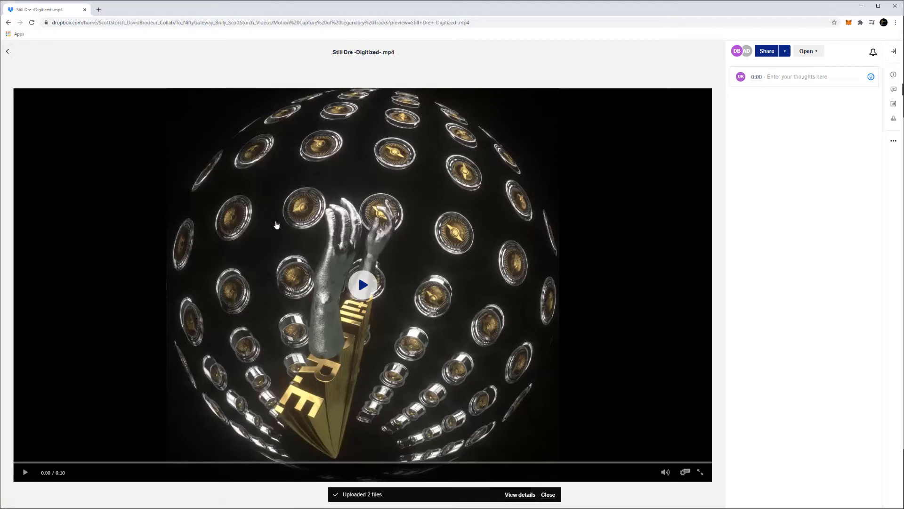
{"action": "mouse_move", "coordinate": [57, 67]}
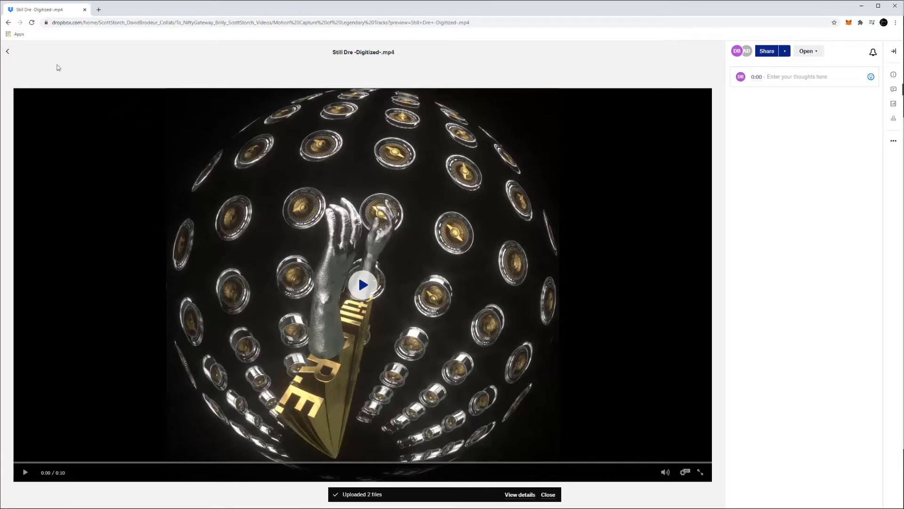
{"action": "mouse_move", "coordinate": [408, 346]}
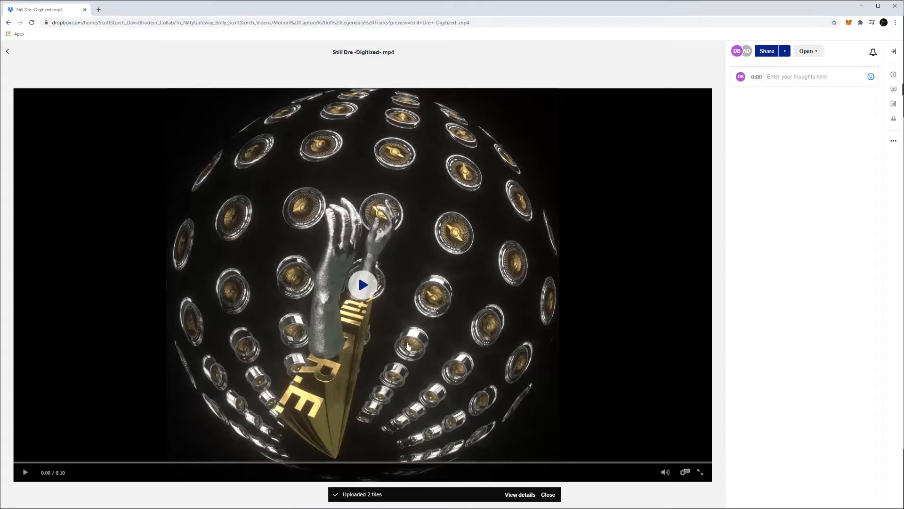
{"action": "mouse_move", "coordinate": [420, 248]}
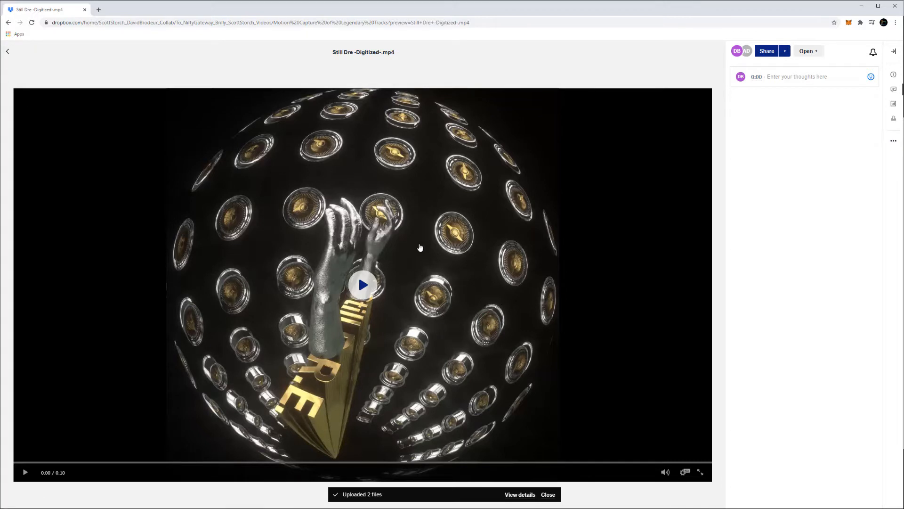
{"action": "mouse_move", "coordinate": [420, 234]}
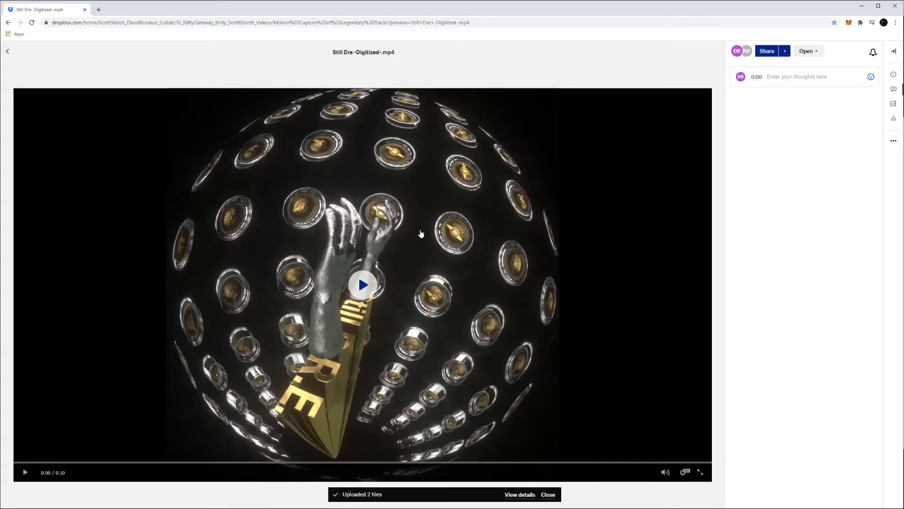
{"action": "mouse_move", "coordinate": [8, 51]}
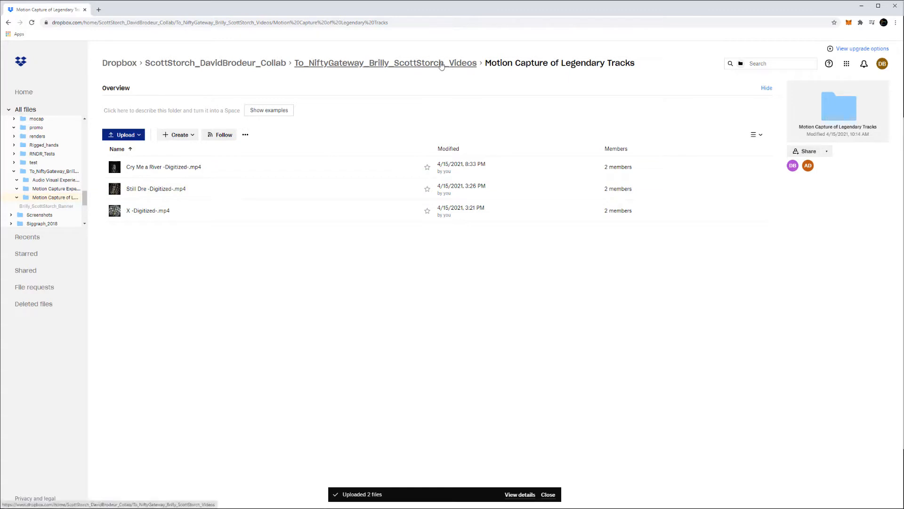
{"action": "left_click", "coordinate": [385, 63]}
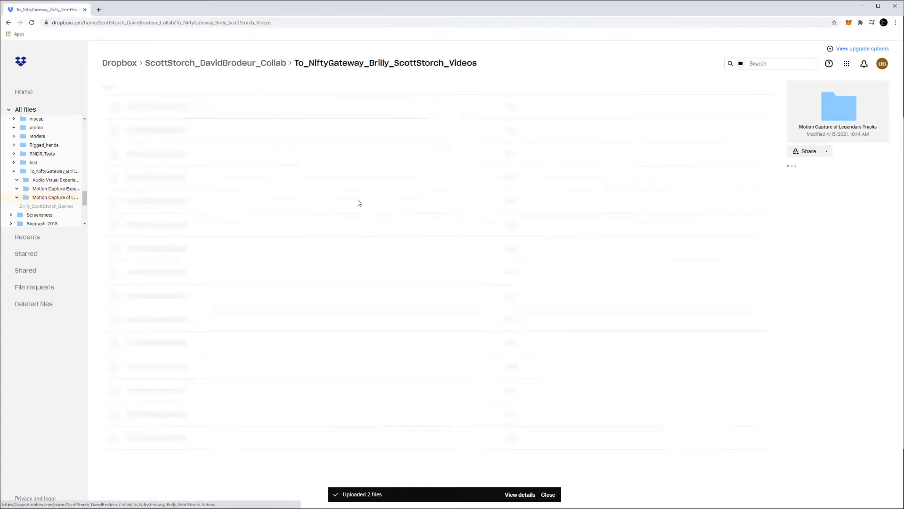
{"action": "left_click", "coordinate": [56, 180]}
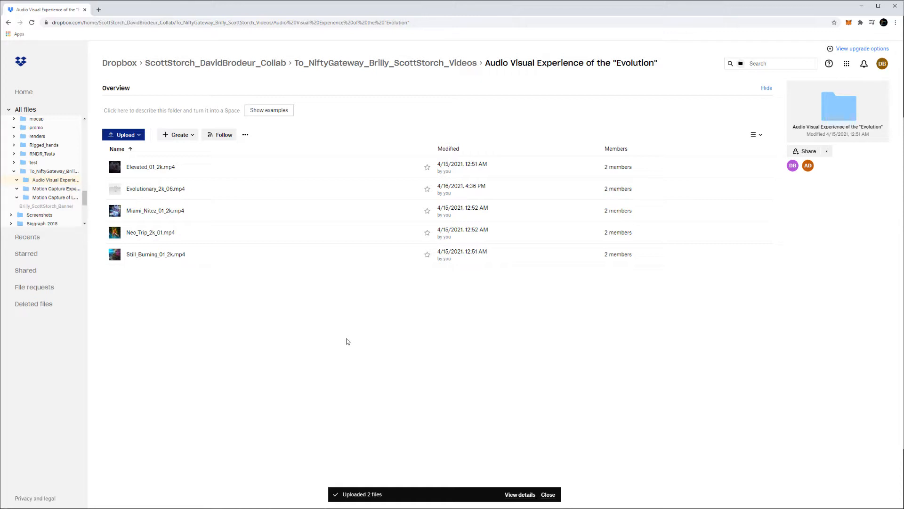
{"action": "mouse_move", "coordinate": [347, 332]}
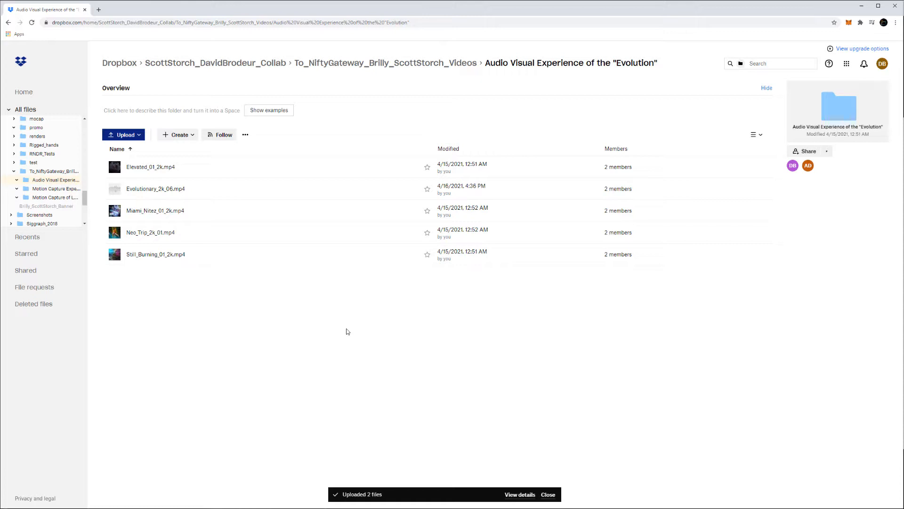
{"action": "mouse_move", "coordinate": [280, 320]}
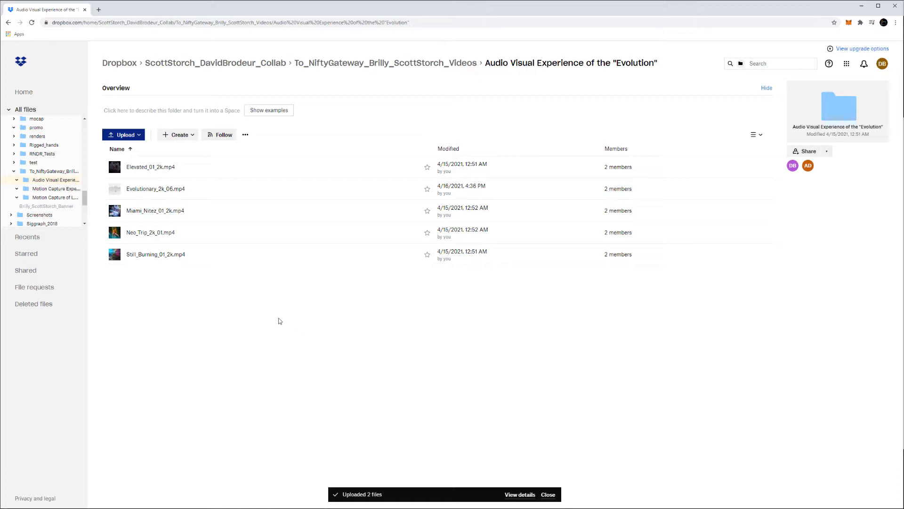
{"action": "mouse_move", "coordinate": [222, 256]}
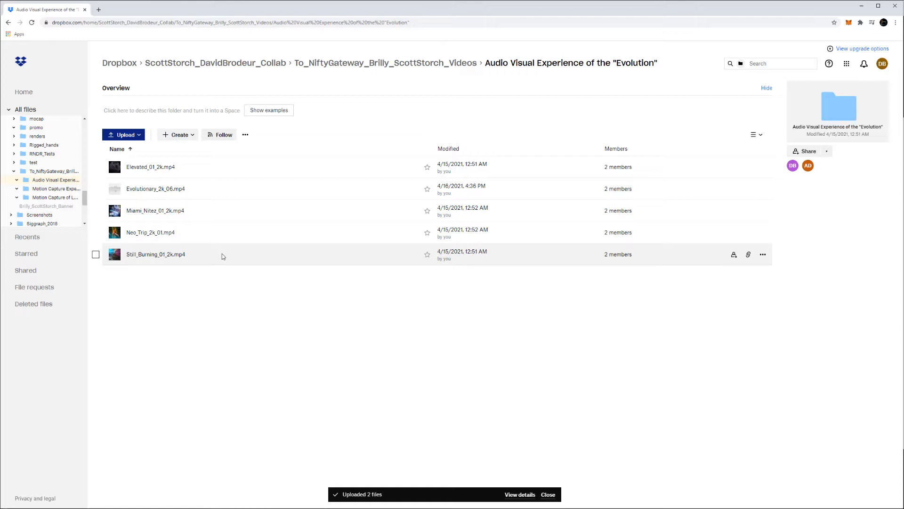
Step: Preview Still_Burning_01_2k.mp4, play it full screen, then exit full screen
{"action": "left_click", "coordinate": [156, 254]}
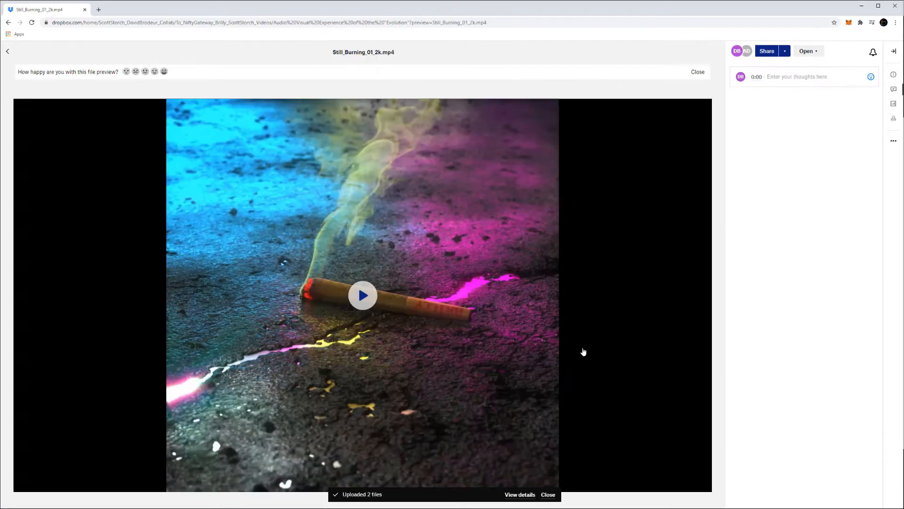
{"action": "mouse_move", "coordinate": [542, 437]}
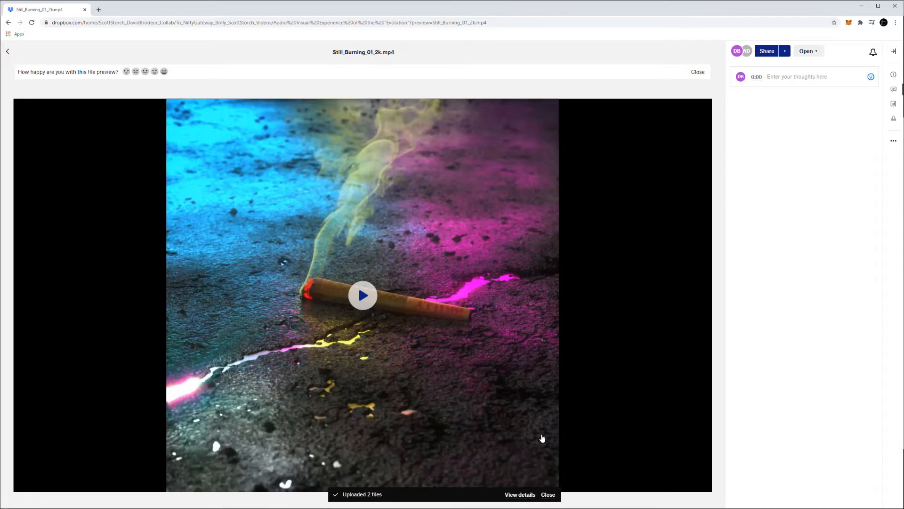
{"action": "mouse_move", "coordinate": [552, 433]}
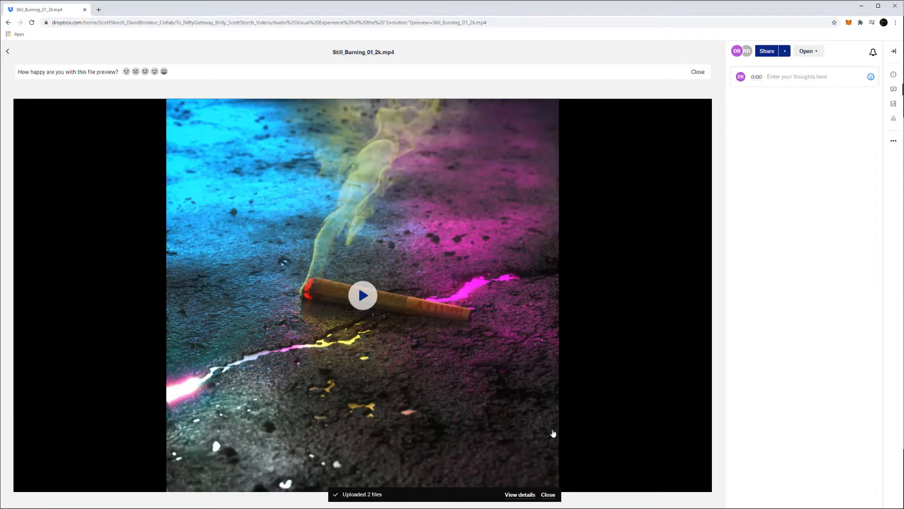
{"action": "left_click", "coordinate": [363, 295]}
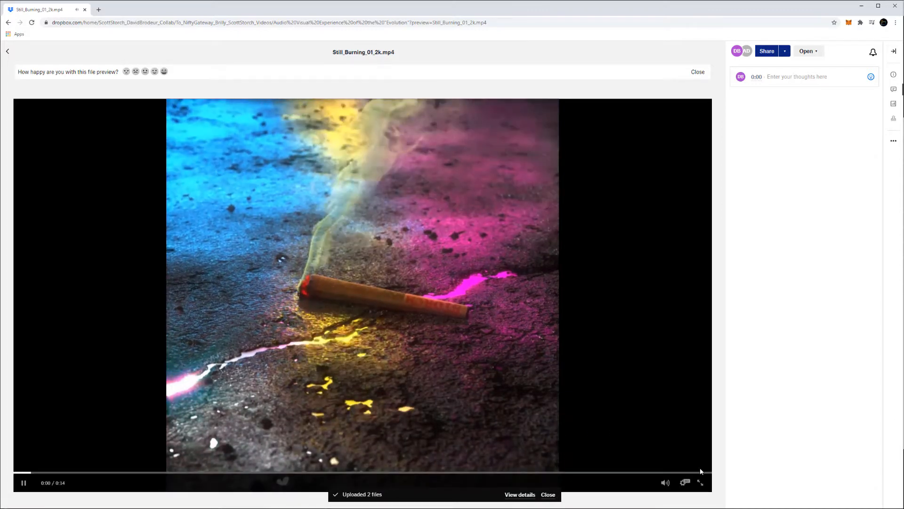
{"action": "left_click", "coordinate": [701, 483]}
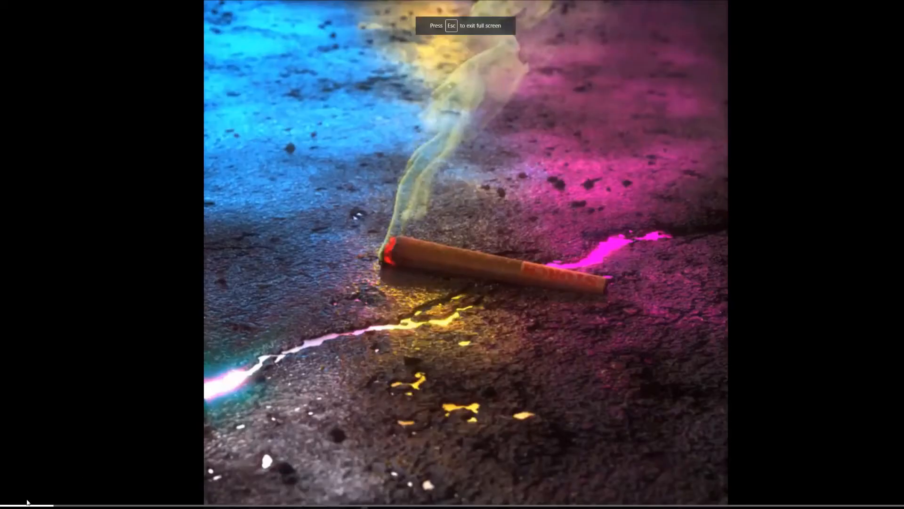
{"action": "key", "text": "Escape"}
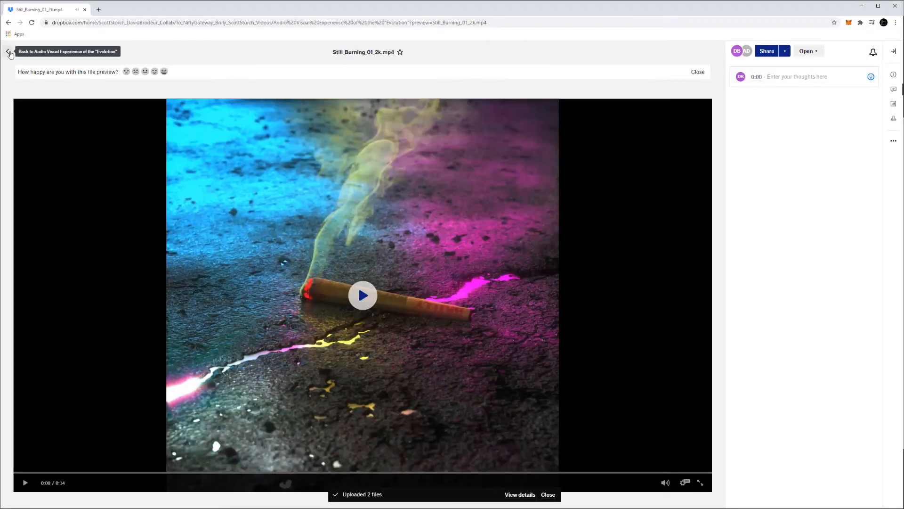
Step: Return to the Evolution folder, open Miami_Nitez_01_2k.mp4, then exit full screen
{"action": "left_click", "coordinate": [9, 53]}
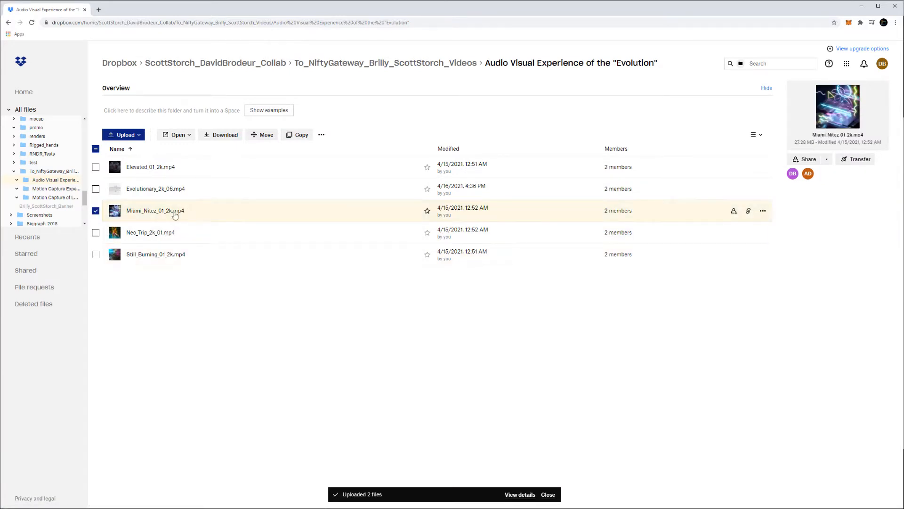
{"action": "double_click", "coordinate": [154, 210]}
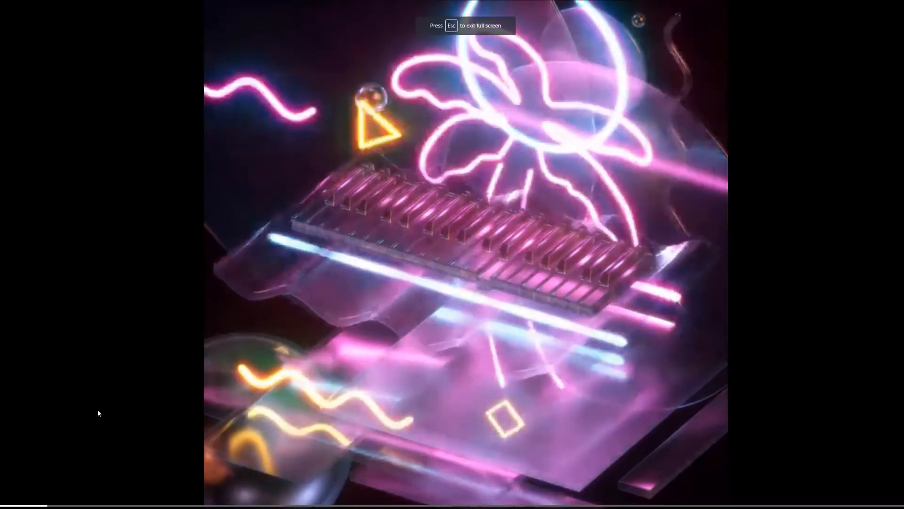
{"action": "mouse_move", "coordinate": [0, 392]}
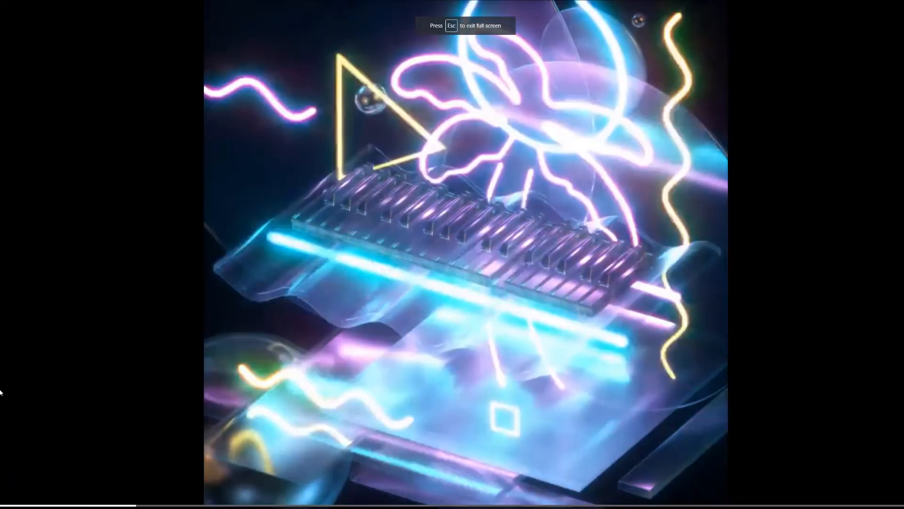
{"action": "key", "text": "Escape"}
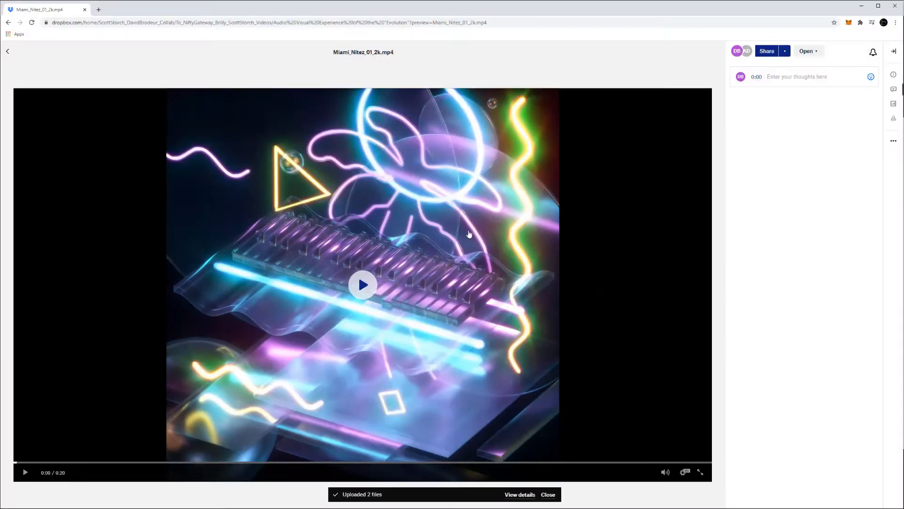
Step: Move from the current preview on to Neo_Trip_2k_01.mp4
{"action": "left_click", "coordinate": [8, 52]}
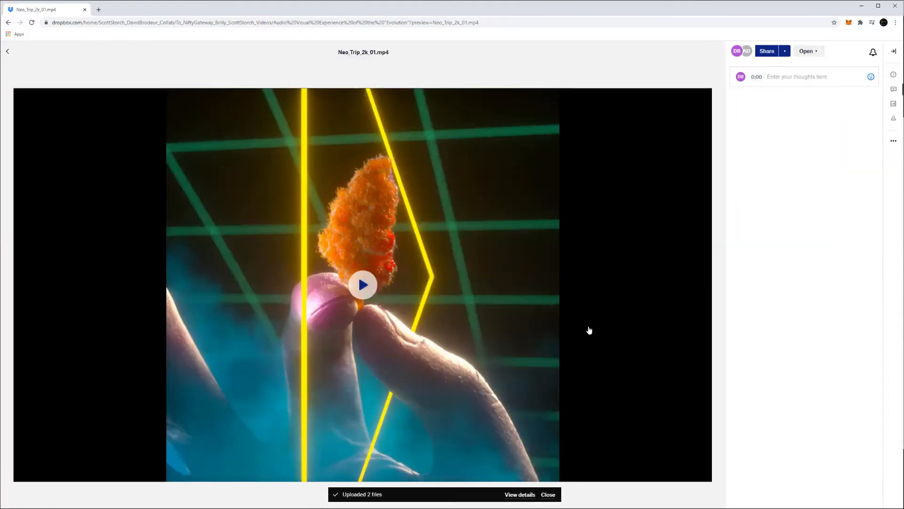
{"action": "mouse_move", "coordinate": [602, 453]}
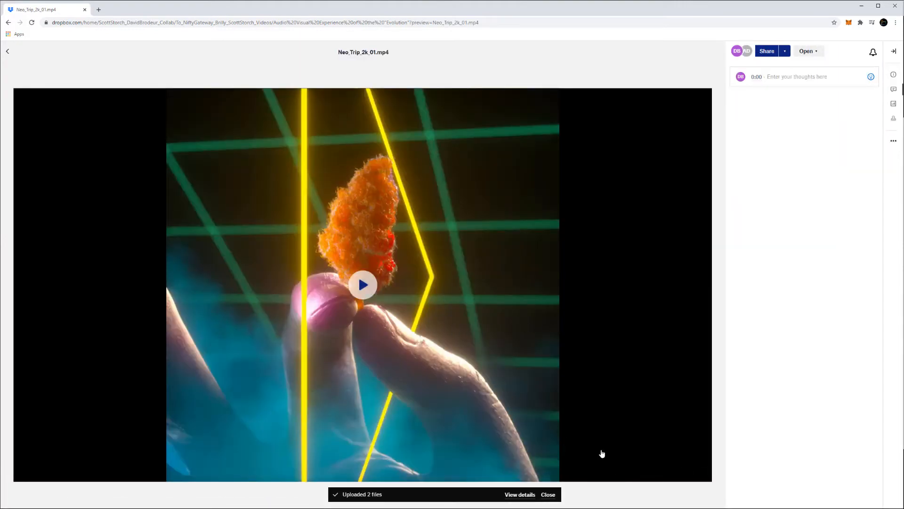
{"action": "mouse_move", "coordinate": [519, 395]}
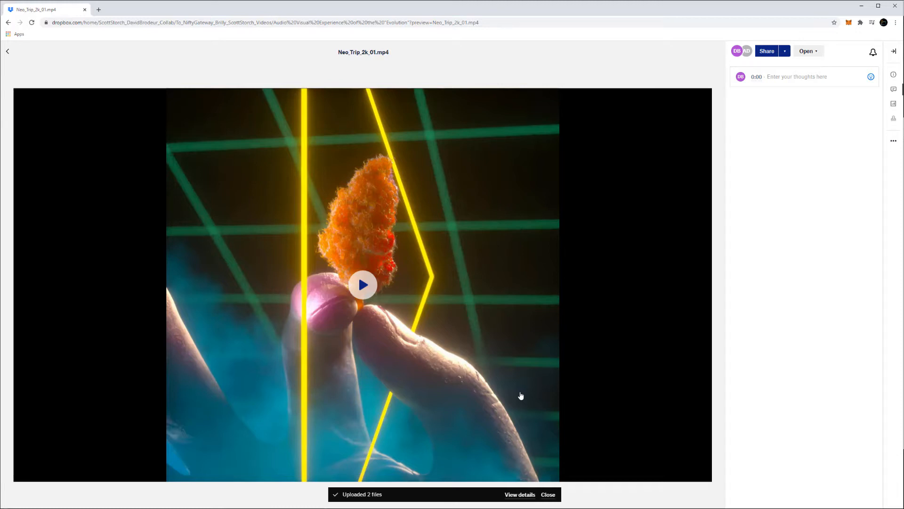
{"action": "mouse_move", "coordinate": [438, 389]}
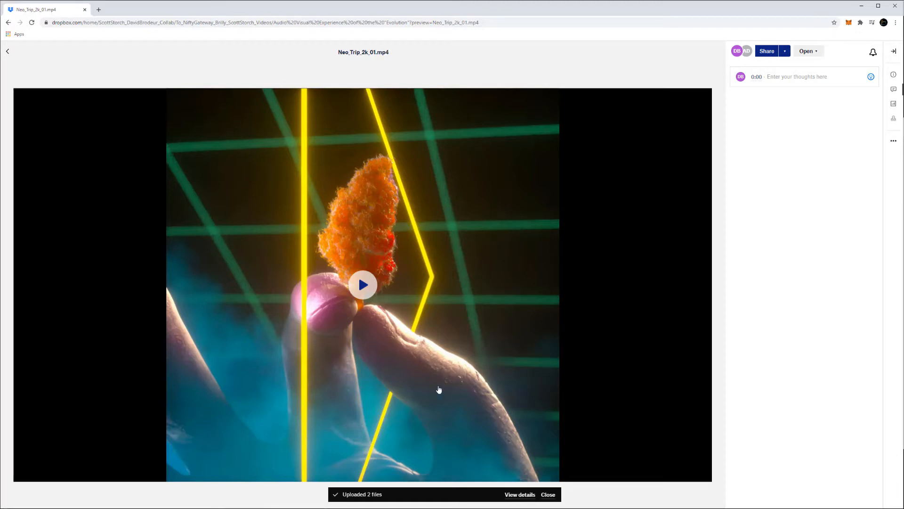
{"action": "mouse_move", "coordinate": [540, 338]}
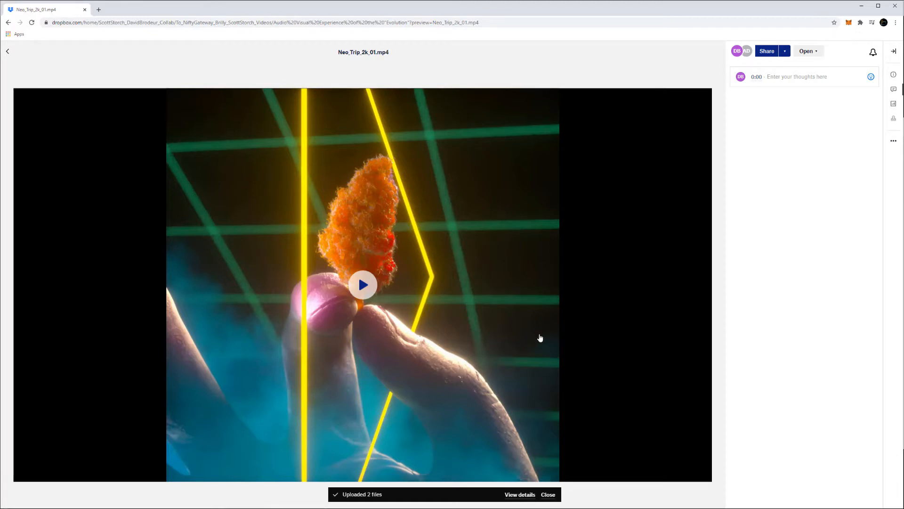
{"action": "mouse_move", "coordinate": [521, 451]}
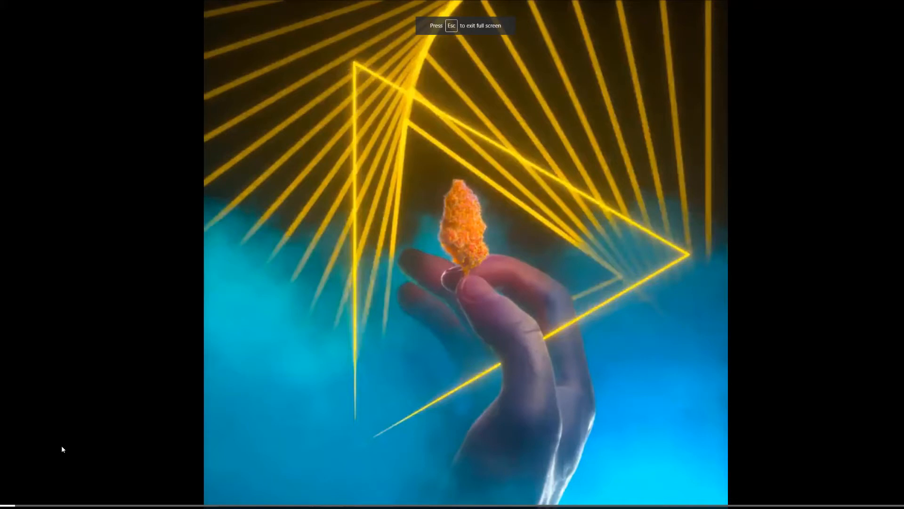
{"action": "mouse_move", "coordinate": [307, 362]}
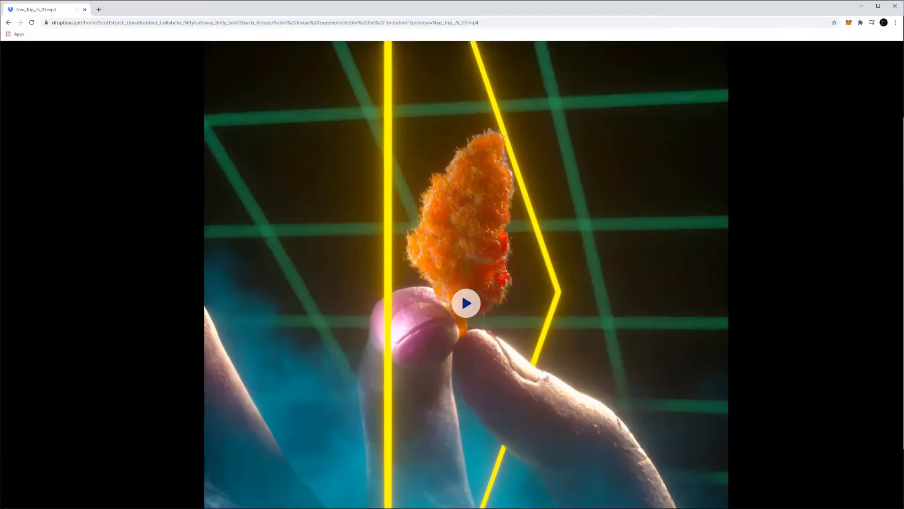
Step: Return to the folder listing, then play Elevated_01_2k.mp4 full screen
{"action": "left_click", "coordinate": [8, 22]}
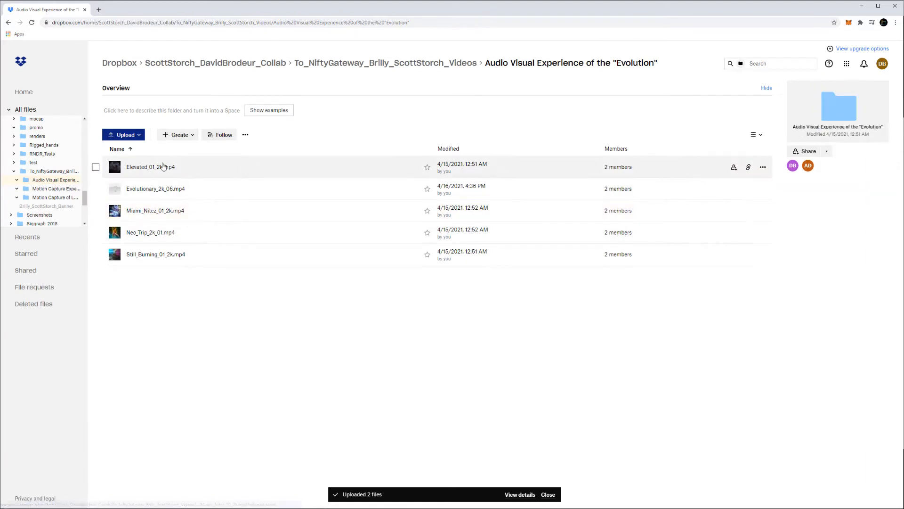
{"action": "left_click", "coordinate": [150, 167]}
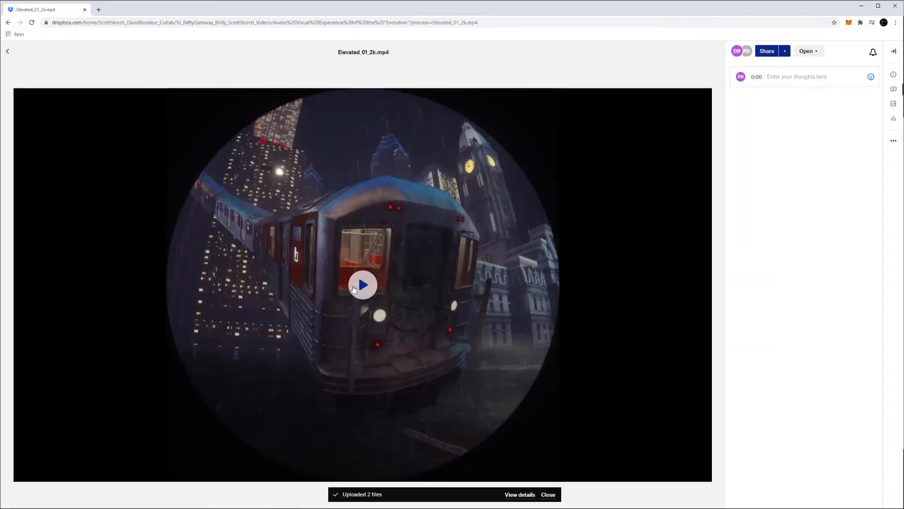
{"action": "left_click", "coordinate": [363, 283]}
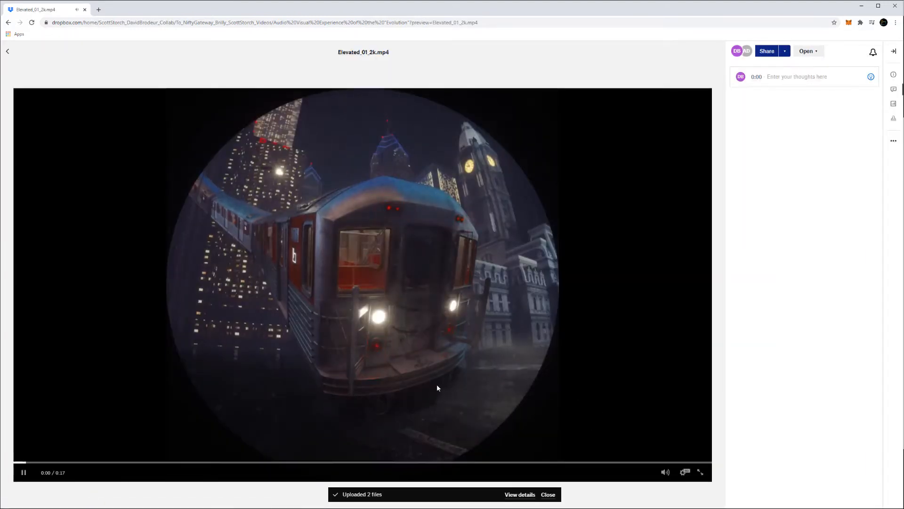
{"action": "left_click", "coordinate": [700, 472]}
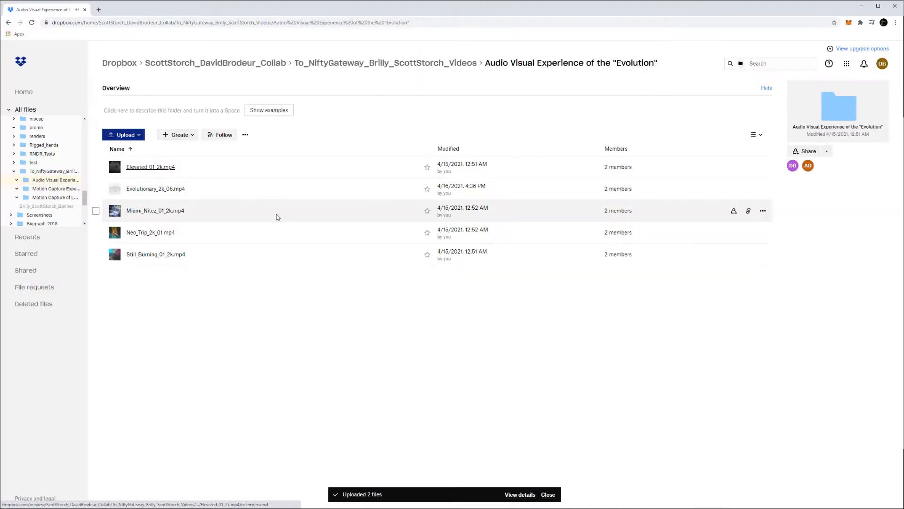
{"action": "mouse_move", "coordinate": [219, 298]}
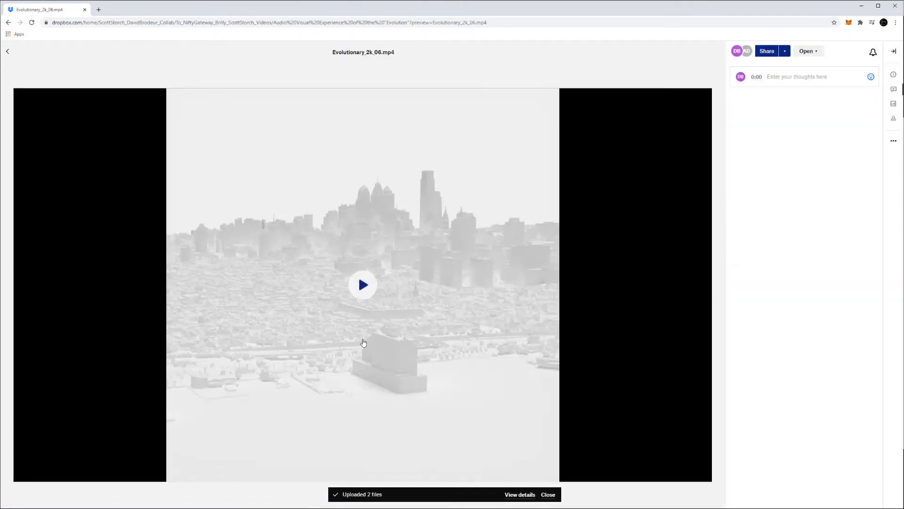
{"action": "mouse_move", "coordinate": [472, 346]}
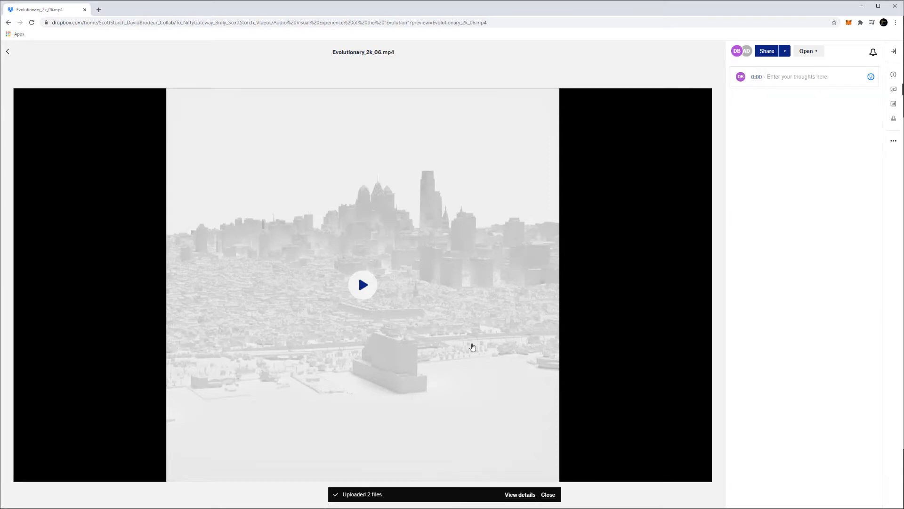
{"action": "mouse_move", "coordinate": [469, 345]}
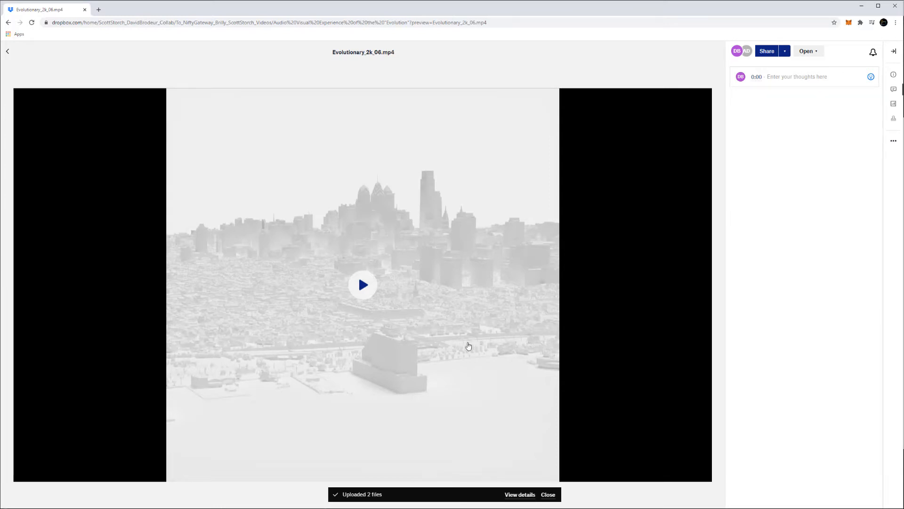
{"action": "mouse_move", "coordinate": [390, 303]}
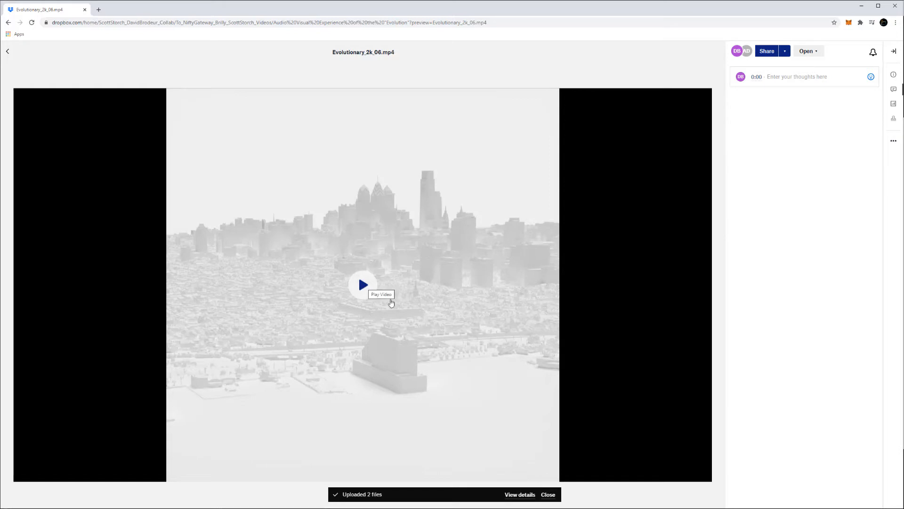
{"action": "mouse_move", "coordinate": [450, 341]}
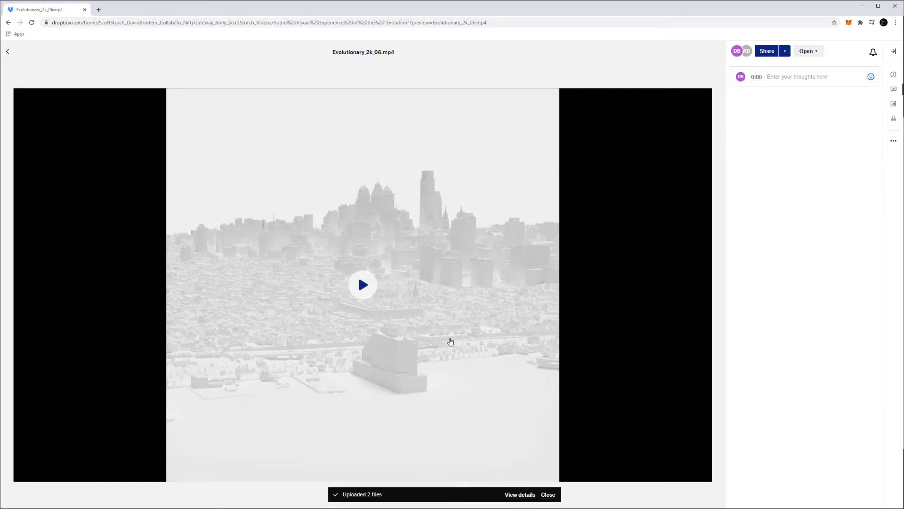
{"action": "mouse_move", "coordinate": [404, 292]}
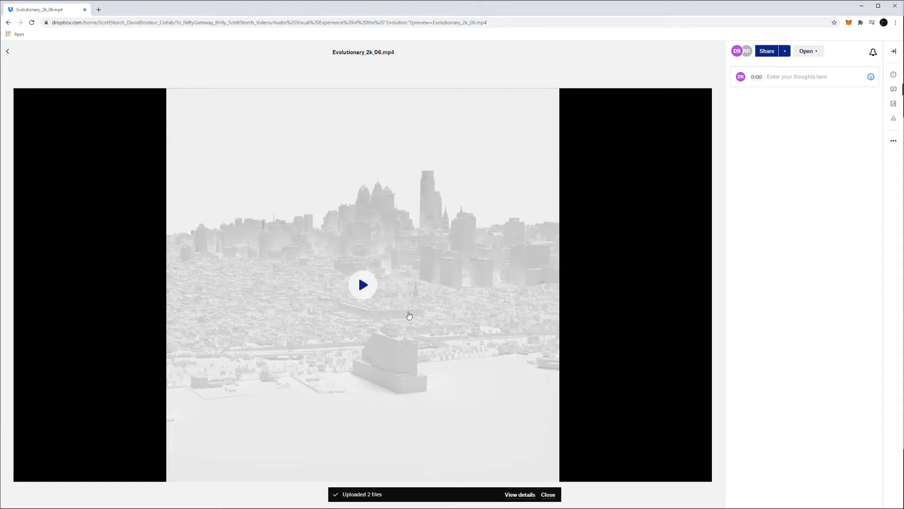
{"action": "mouse_move", "coordinate": [413, 316]}
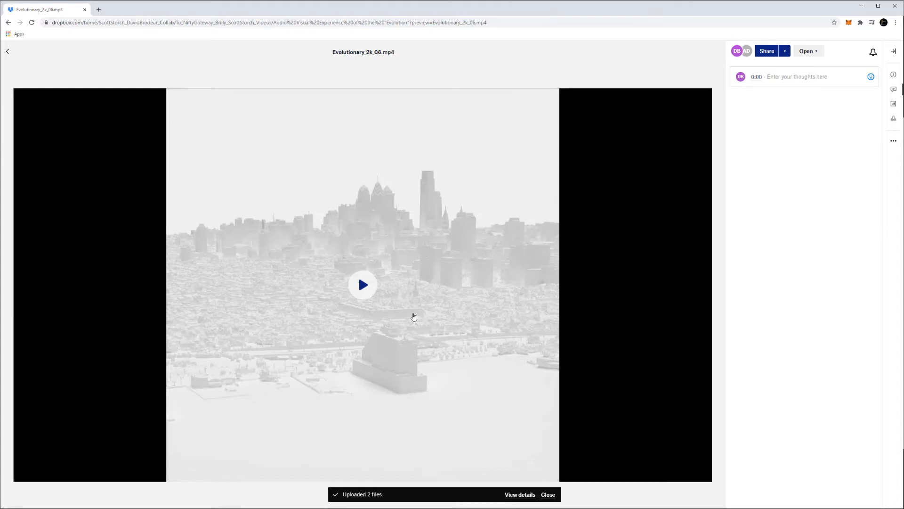
{"action": "mouse_move", "coordinate": [424, 312]}
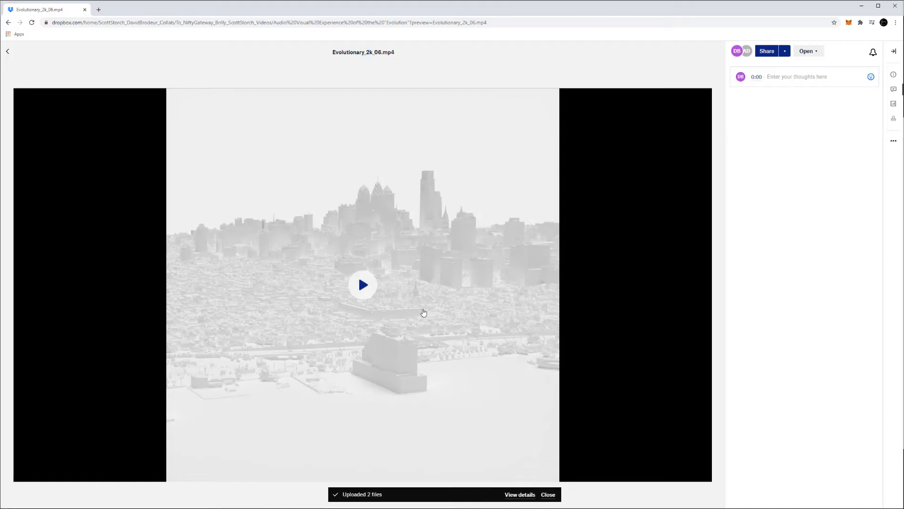
{"action": "mouse_move", "coordinate": [424, 305]}
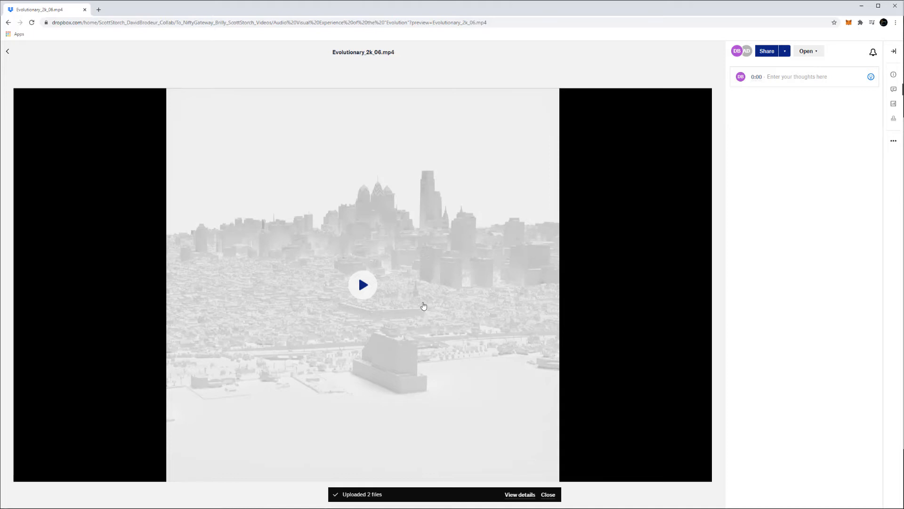
{"action": "mouse_move", "coordinate": [410, 308]}
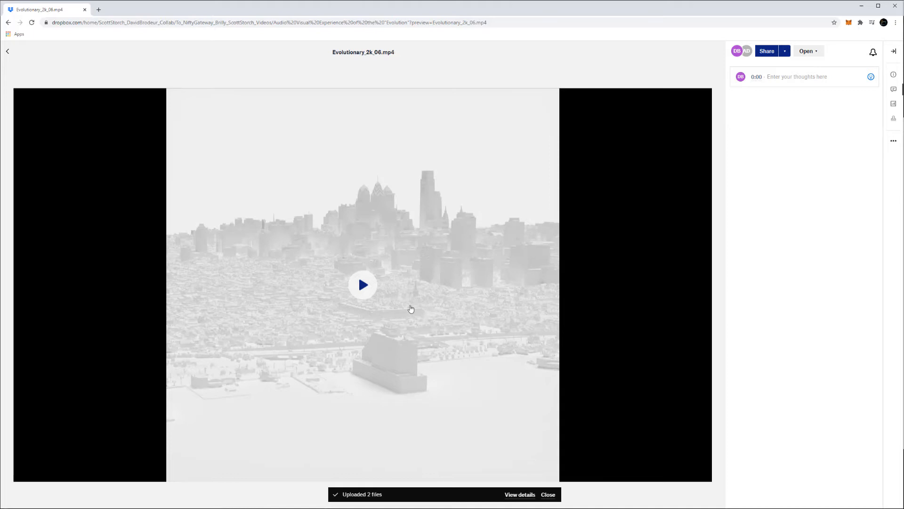
Step: Play the Evolutionary_2k_06.mp4 preview through to about 0:59 of 1:03
{"action": "left_click", "coordinate": [362, 284]}
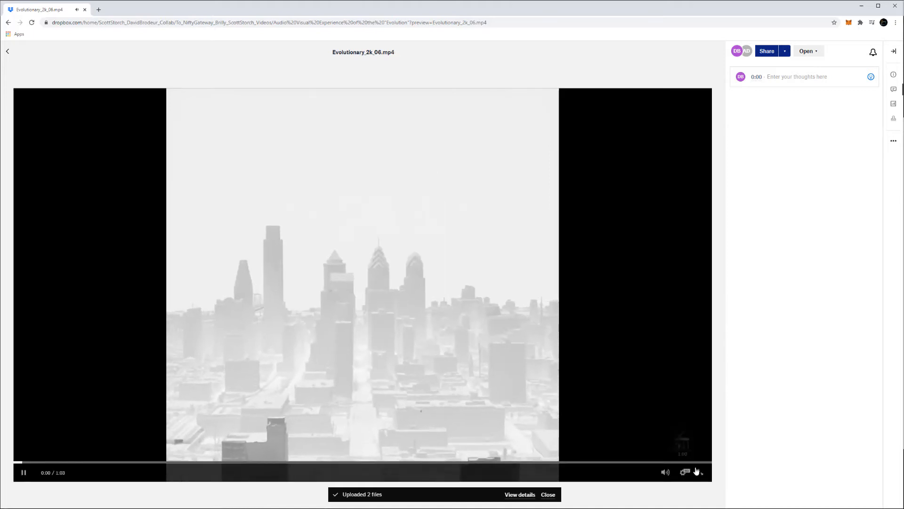
{"action": "left_click", "coordinate": [684, 472]}
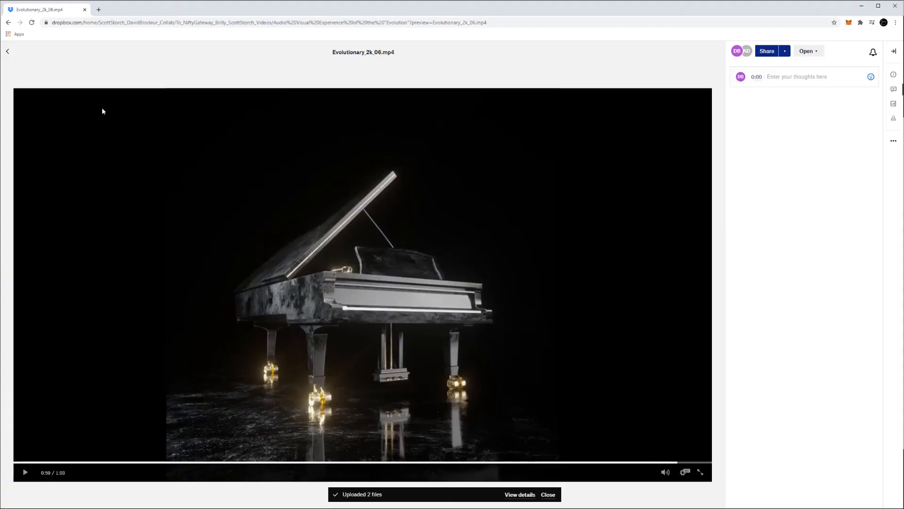
Step: Exit the video preview and return to the To_NiftyGateway_Brilly_ScottStorch_Videos folder listing
{"action": "left_click", "coordinate": [8, 51]}
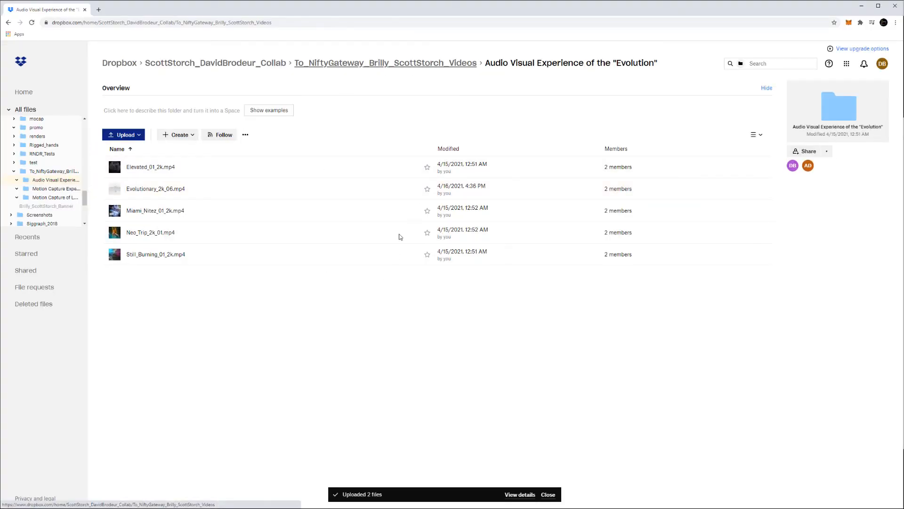
{"action": "left_click", "coordinate": [384, 62]}
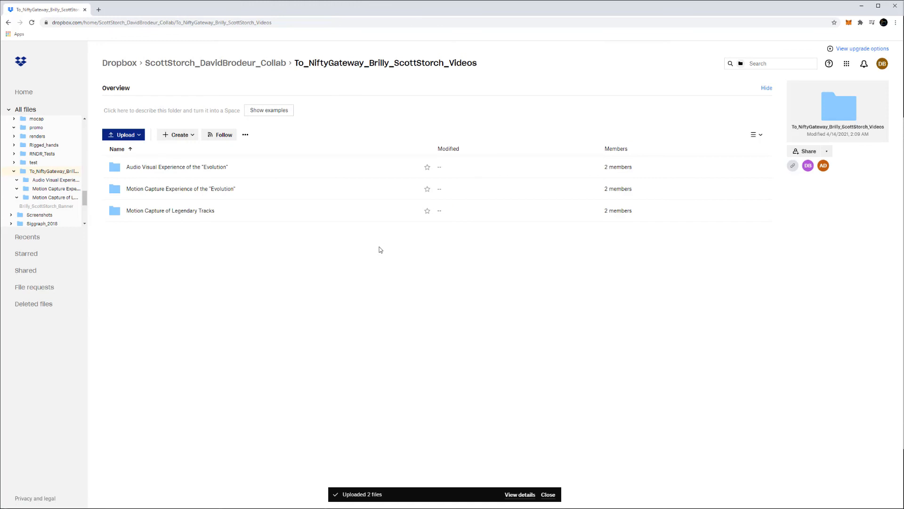
{"action": "mouse_move", "coordinate": [384, 262]}
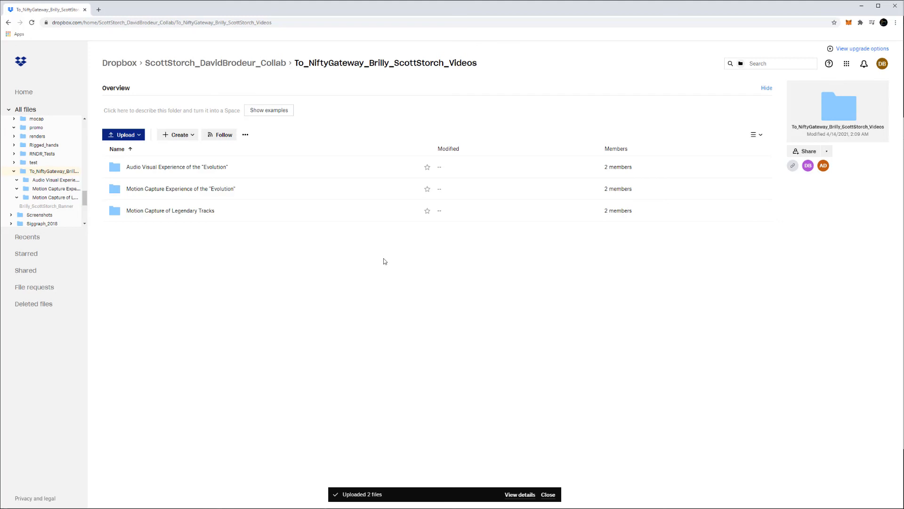
{"action": "mouse_move", "coordinate": [409, 250]}
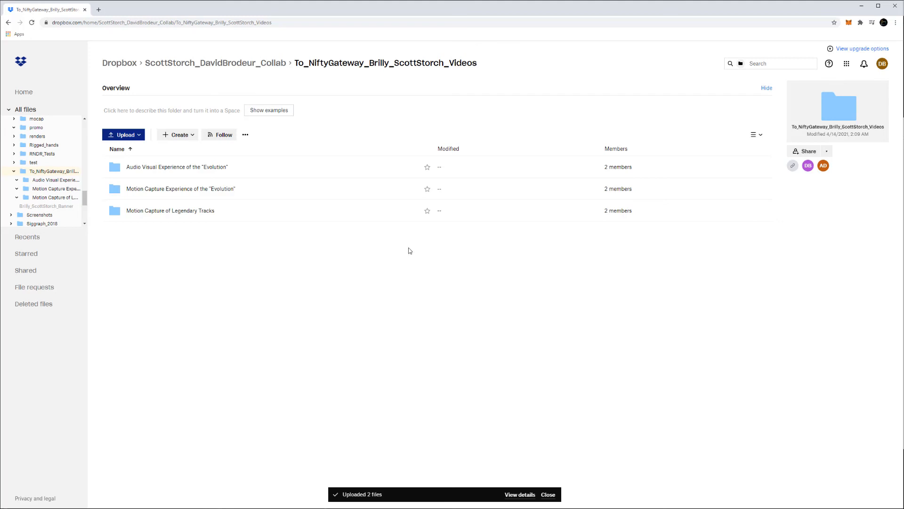